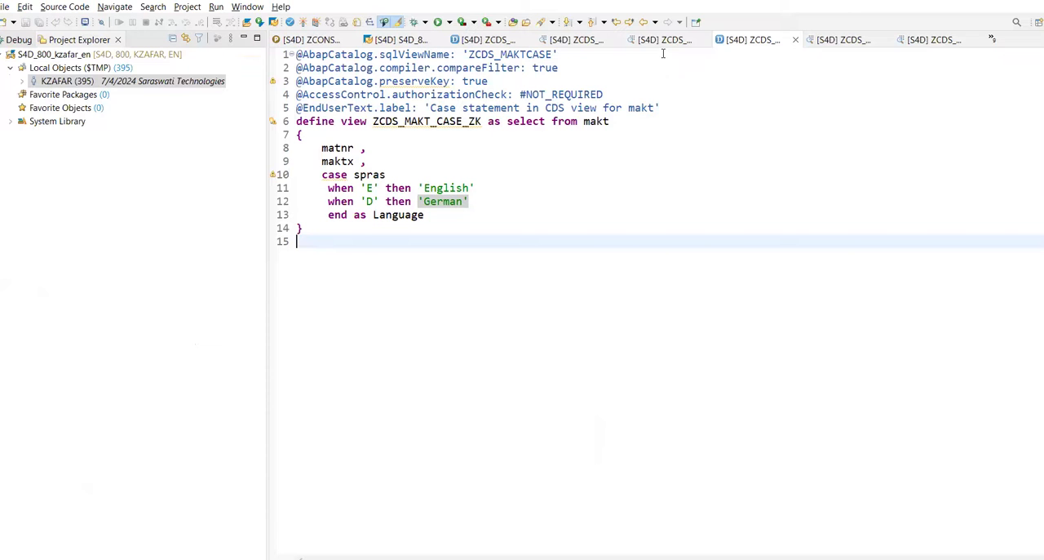
# Bring up the New menu on the Local Objects ($TMP) package in Project Explorer.
pyautogui.press('ctrl+a')
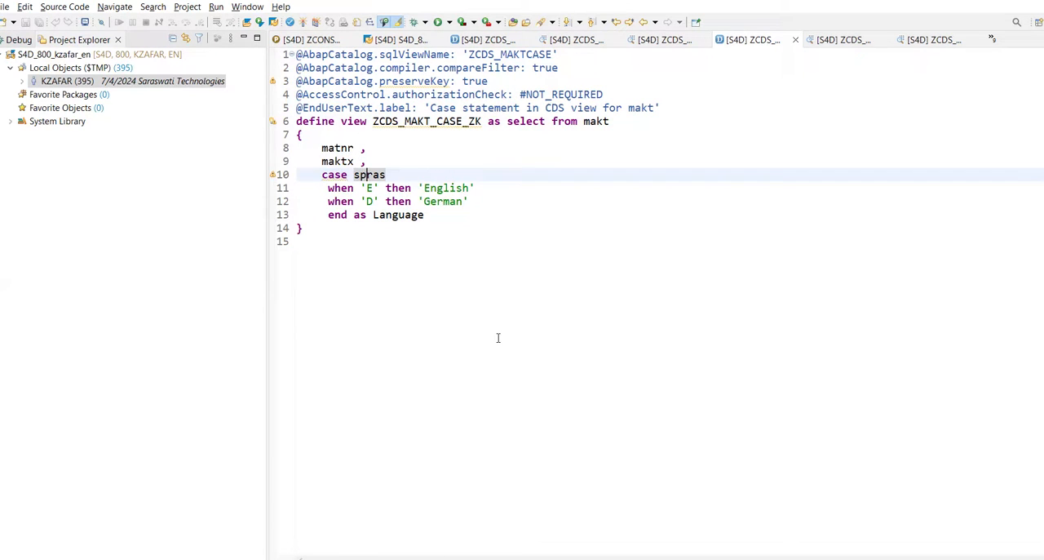
pyautogui.click(302, 241)
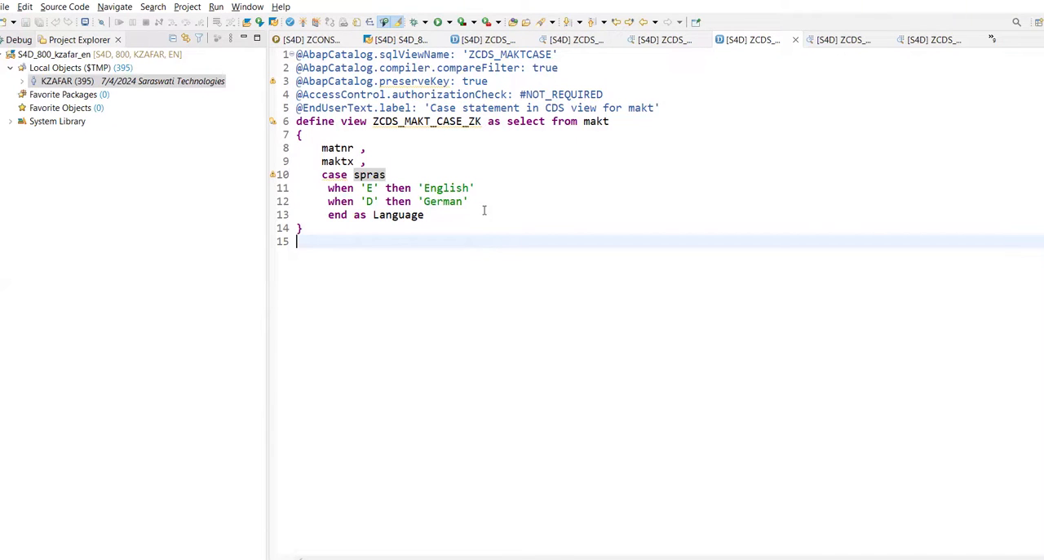
pyautogui.click(581, 120)
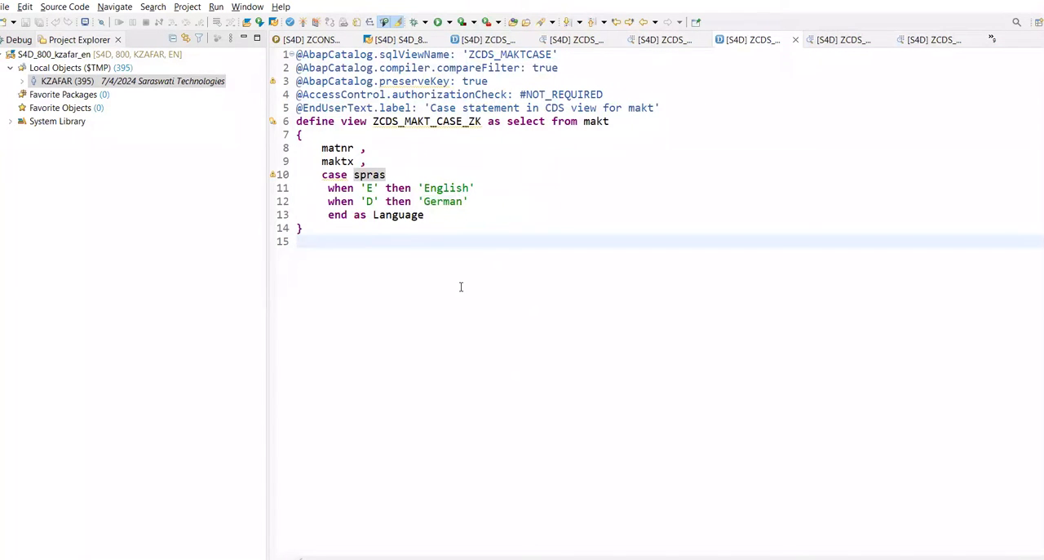
pyautogui.moveTo(447, 300)
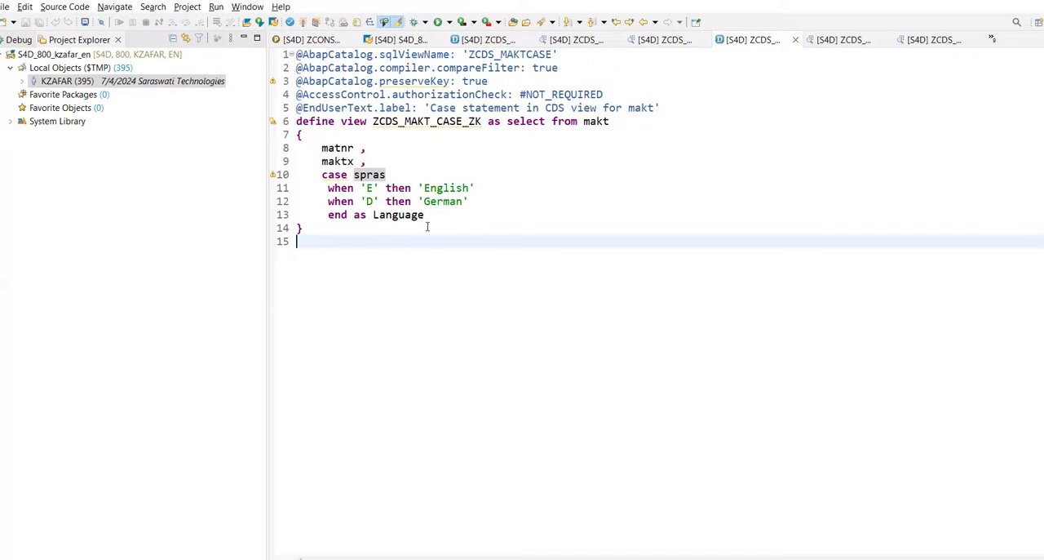
pyautogui.moveTo(434, 331)
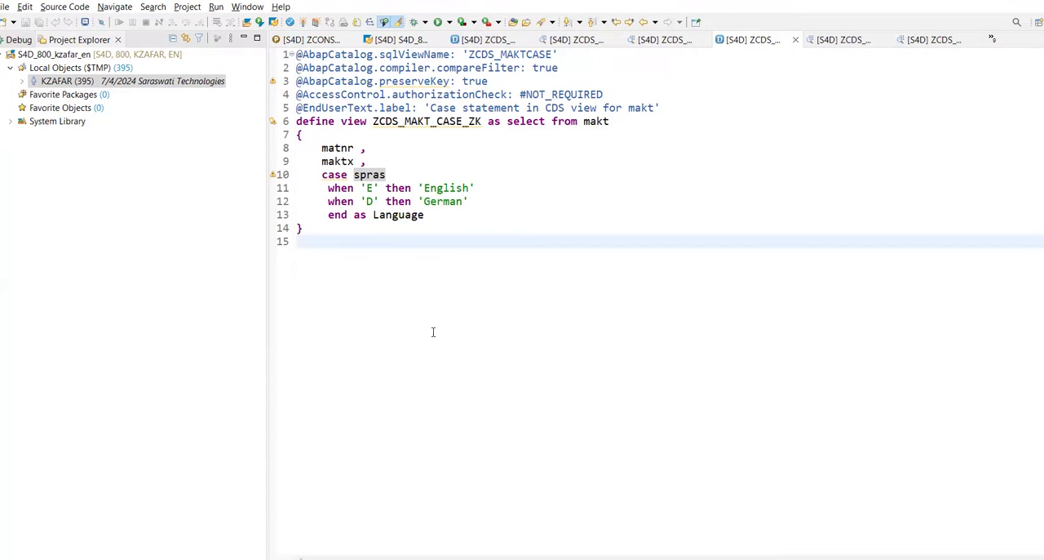
pyautogui.moveTo(486, 334)
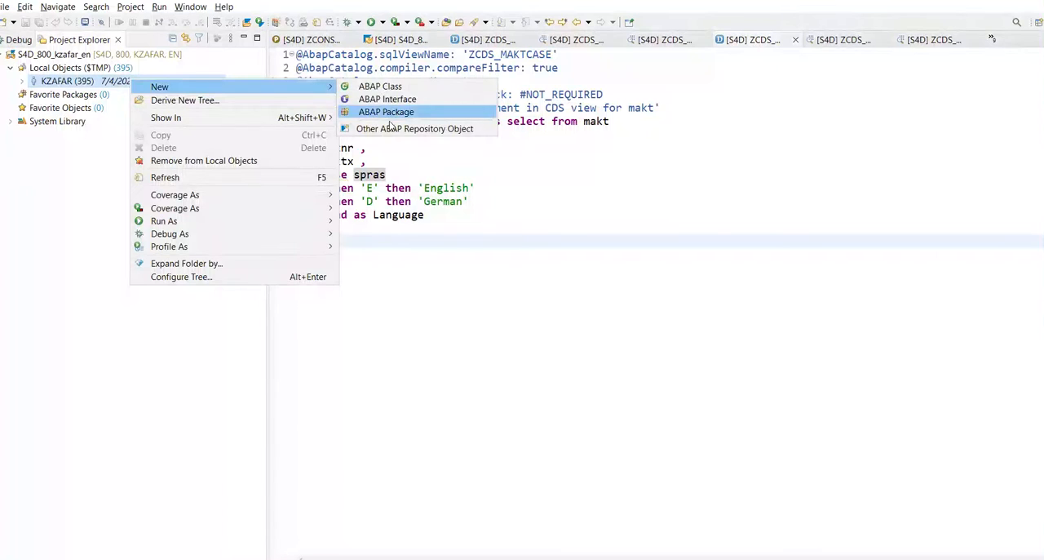
# Start a Data Definition named zextended_Cds_view, described as extended cds view on makt table.
pyautogui.click(414, 127)
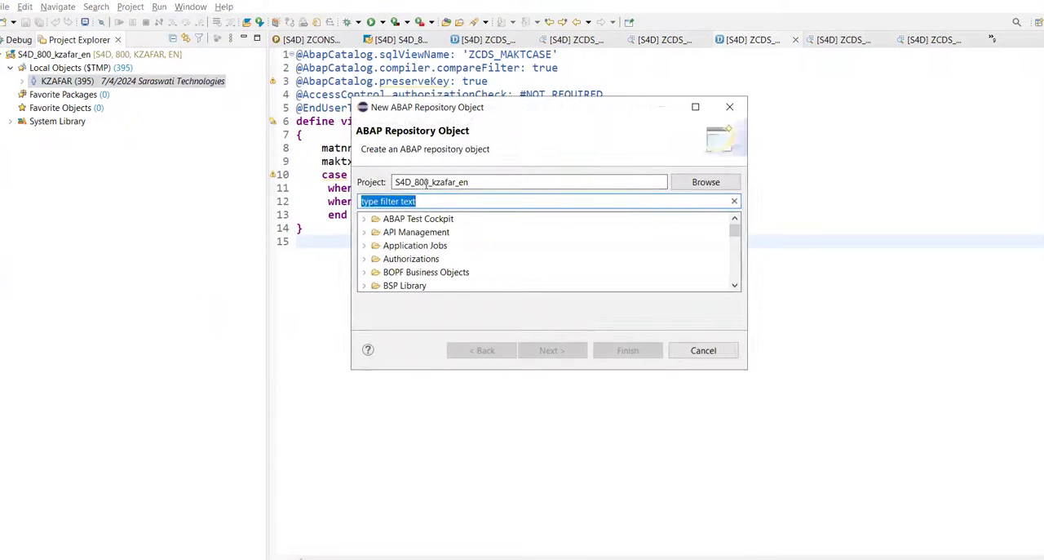
pyautogui.write('data definatio')
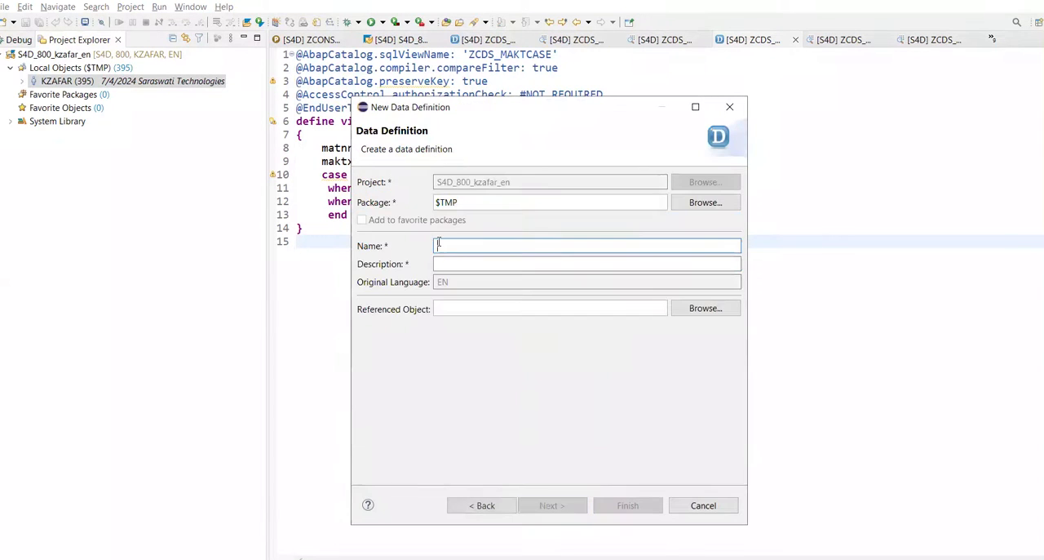
pyautogui.write('zextended_Cds')
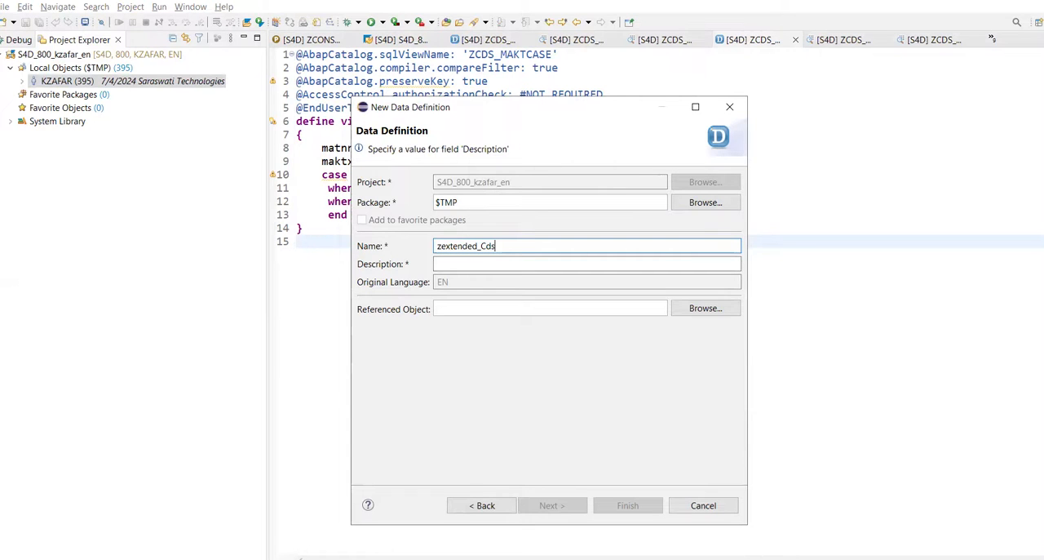
pyautogui.write('_view')
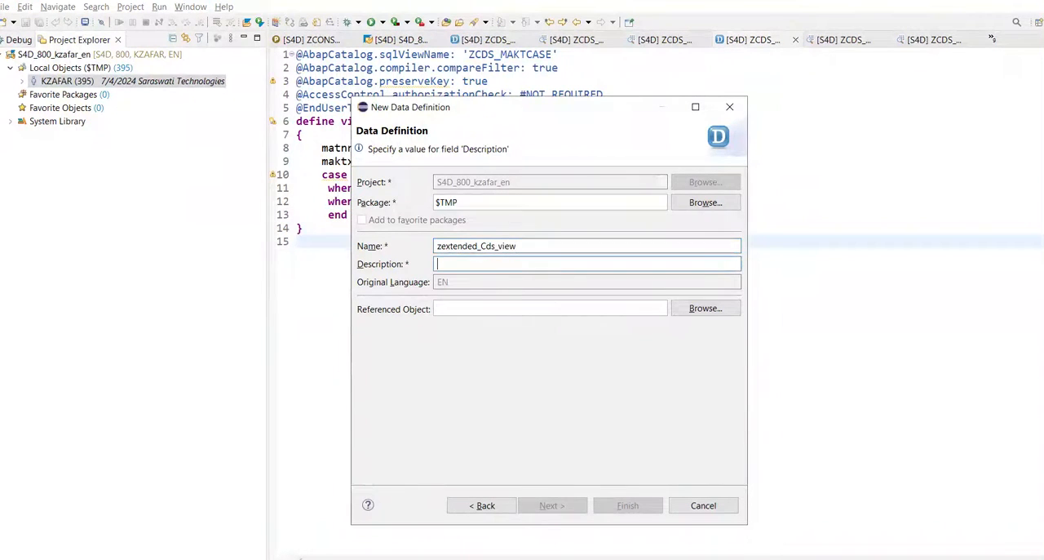
pyautogui.write('extended v')
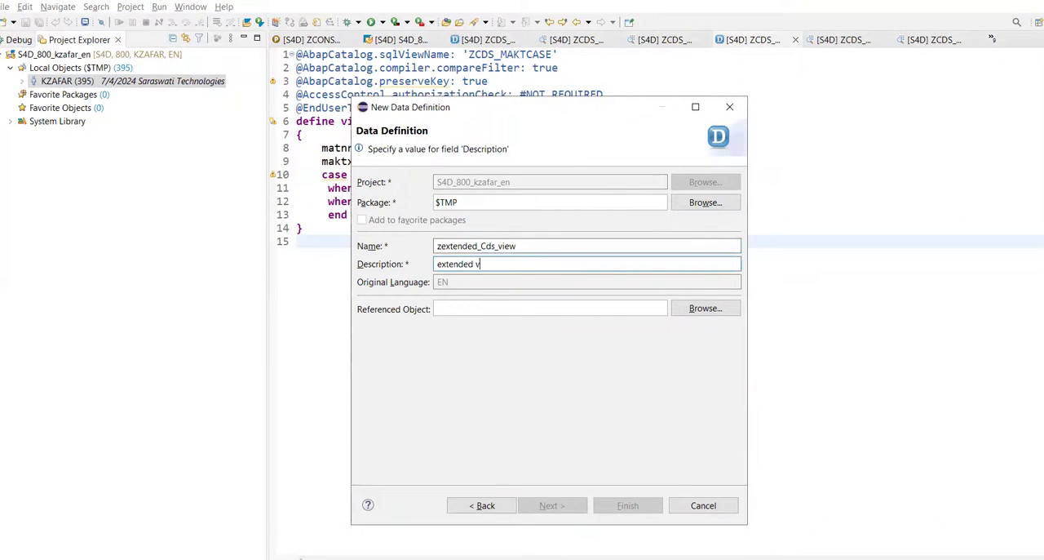
pyautogui.write('cds view on')
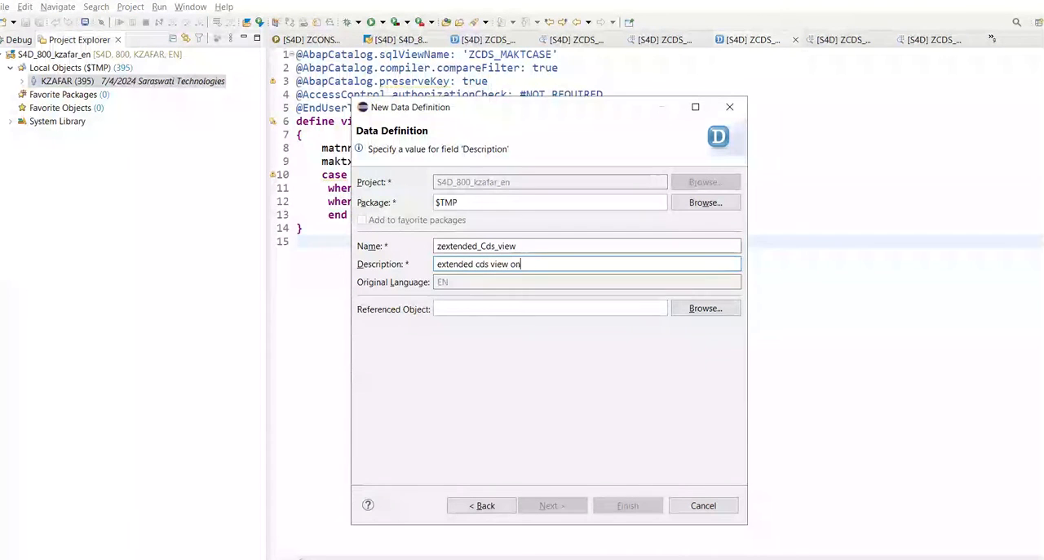
pyautogui.write('n')
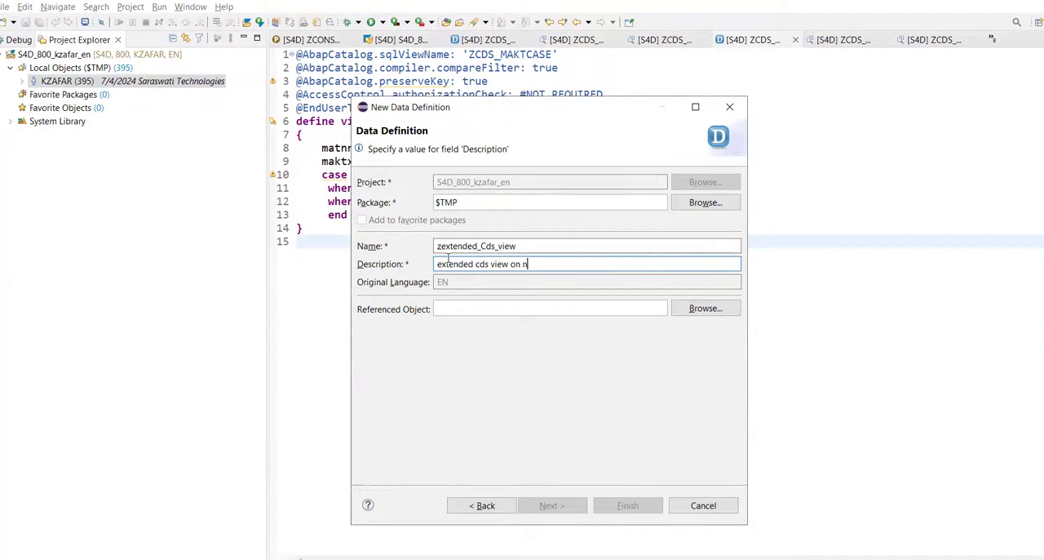
pyautogui.write('akt')
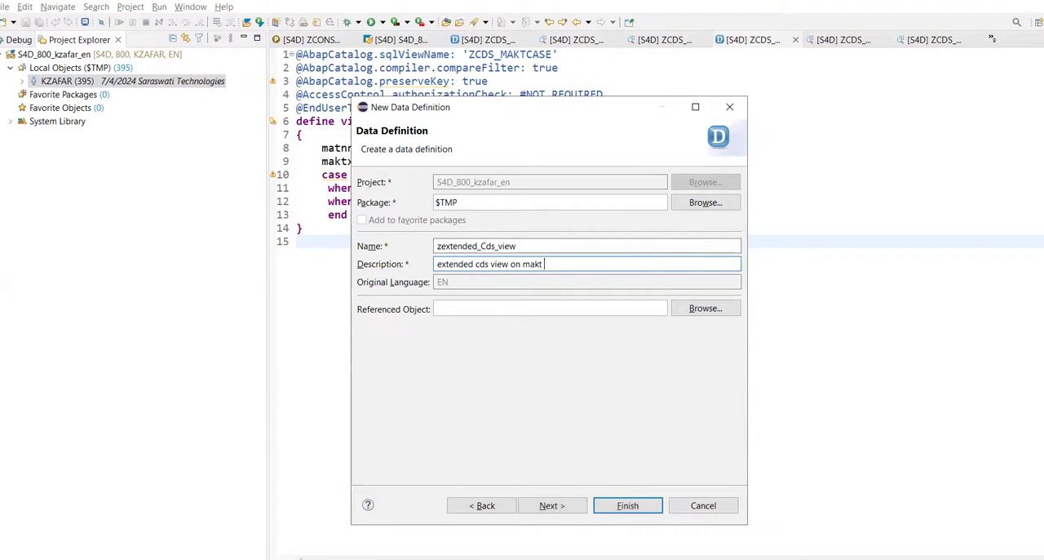
pyautogui.write('table')
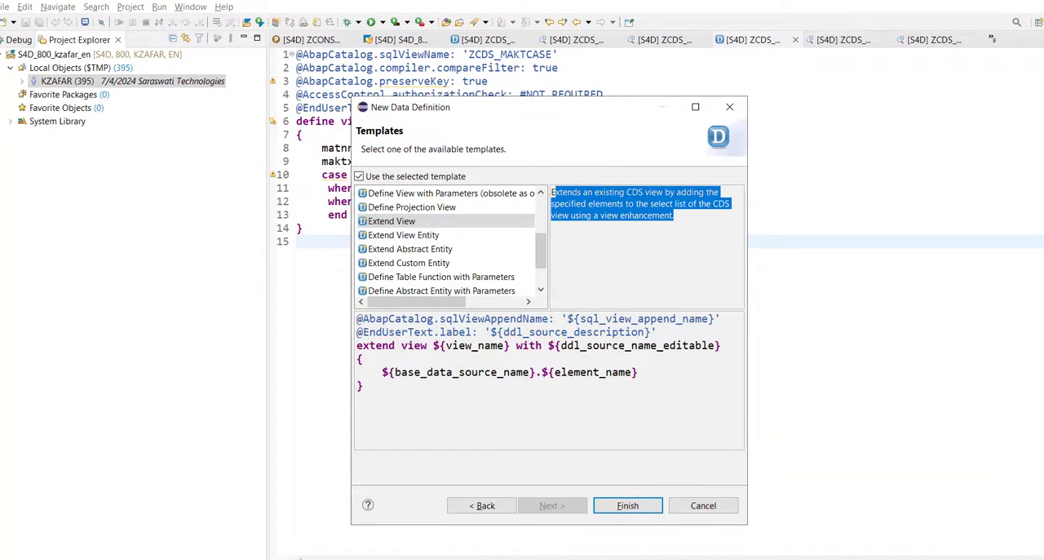
# Finish the wizard so zextended_Cds_view opens with the Extend View template code.
pyautogui.click(627, 506)
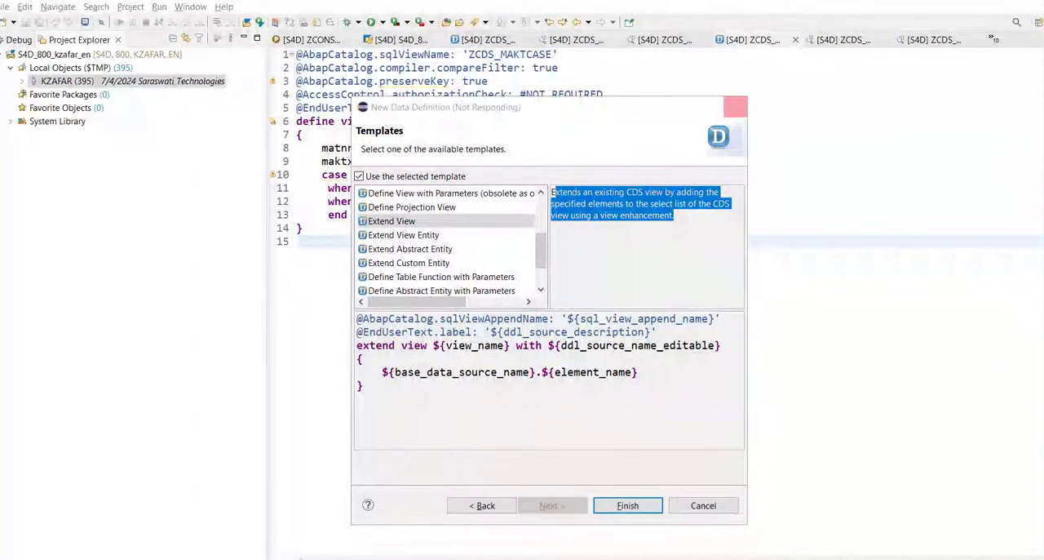
pyautogui.click(627, 506)
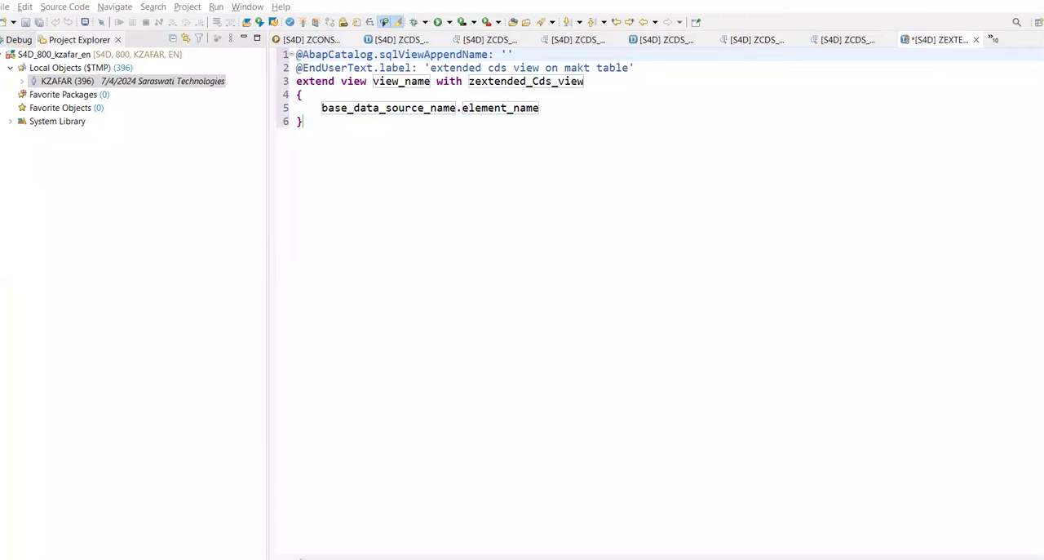
pyautogui.moveTo(746, 410)
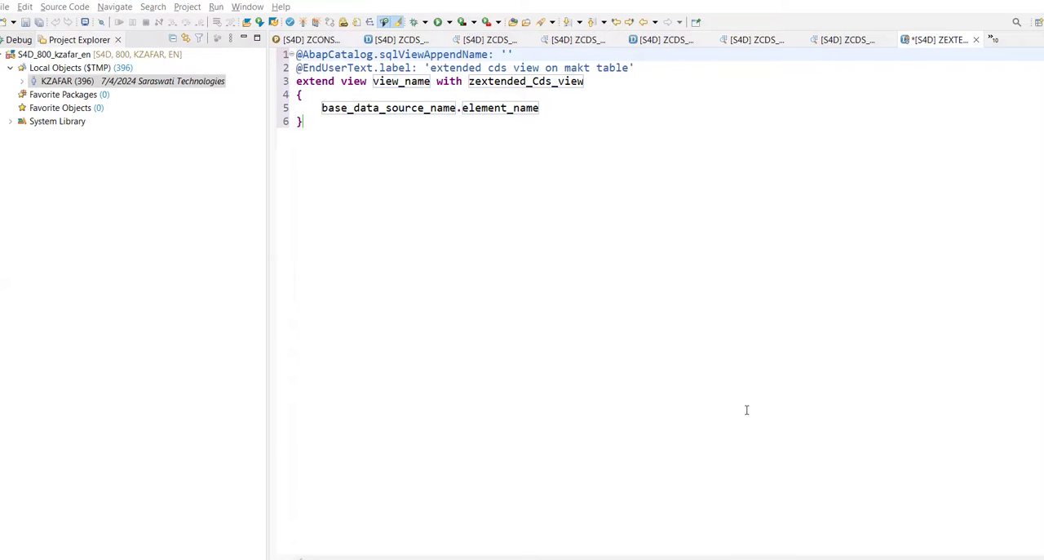
pyautogui.moveTo(748, 410)
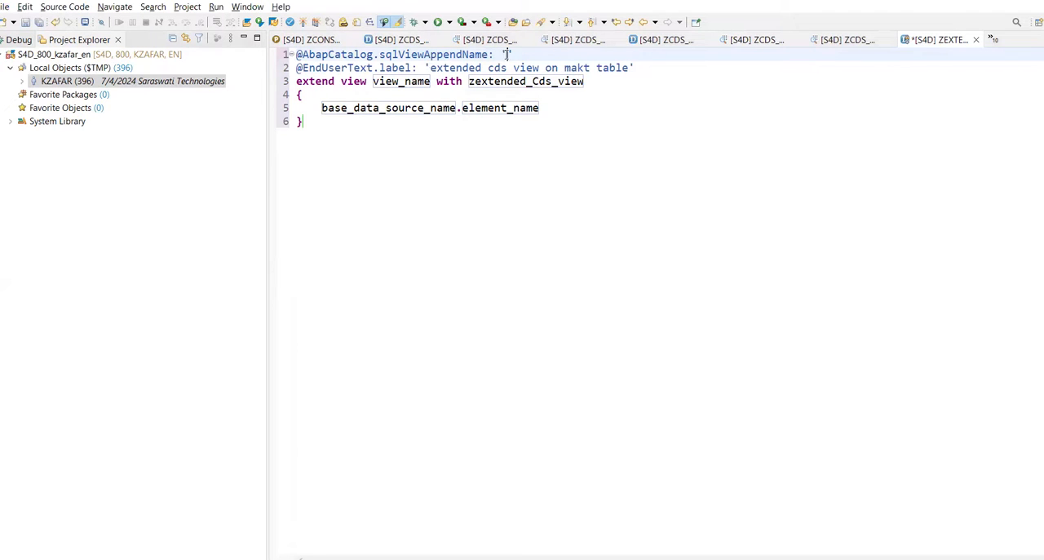
# Start filling the sqlViewAppendName annotation with a name beginning ZSQL_E.
pyautogui.write('ZSQL')
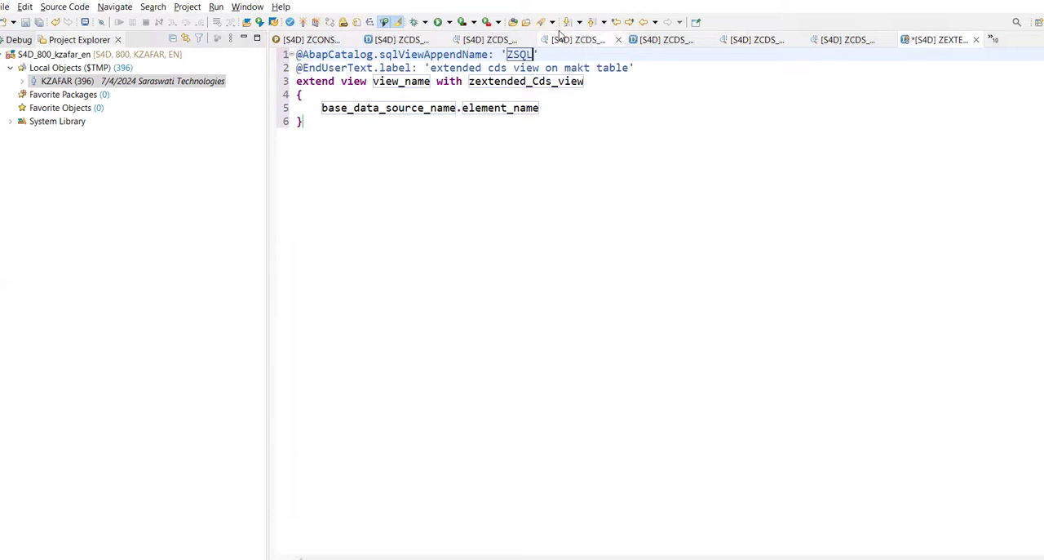
pyautogui.write('_EXT')
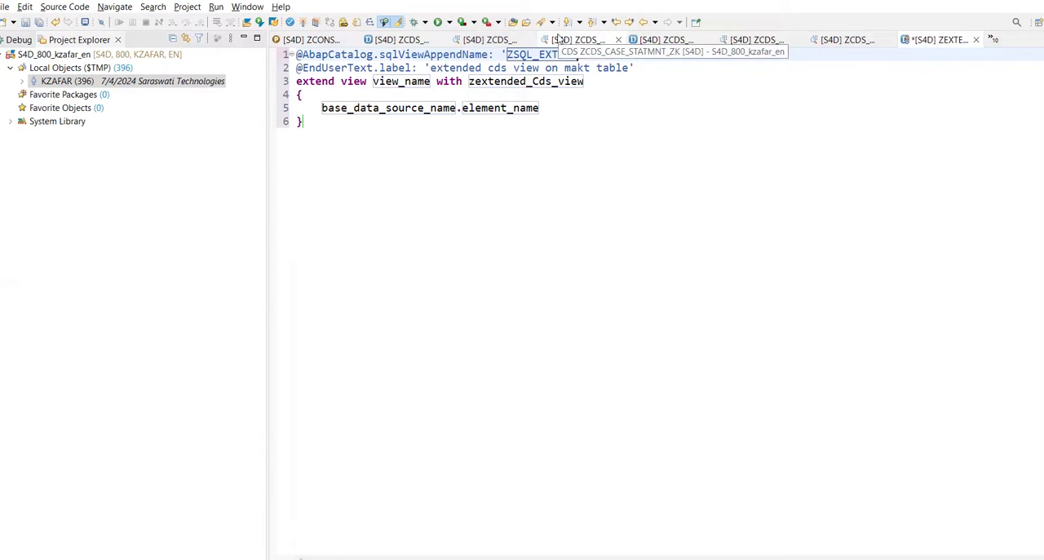
pyautogui.moveTo(359, 91)
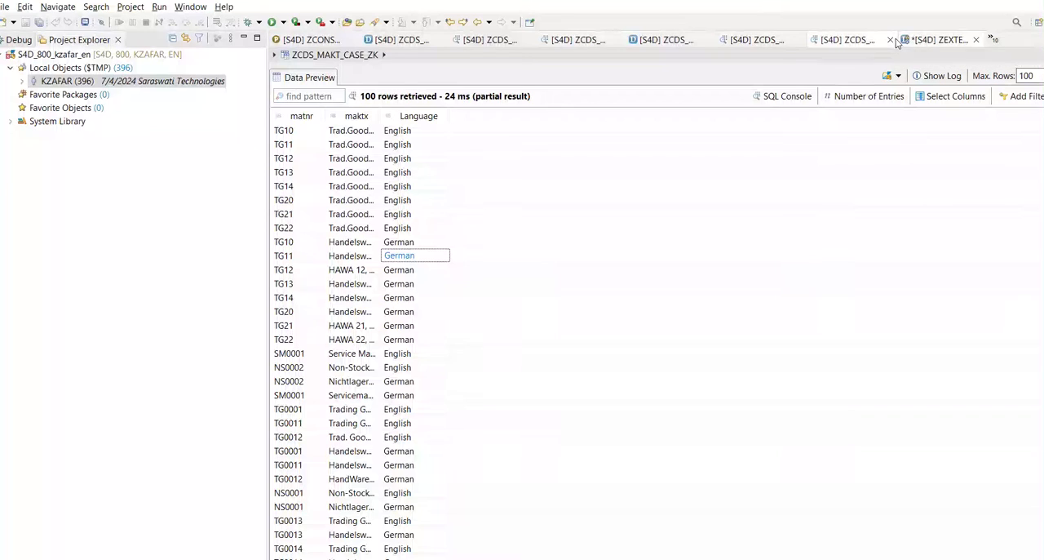
# Pick up the view name ZCDS_MAKT_CASE_ZK from its source and return to the extension view.
pyautogui.click(933, 39)
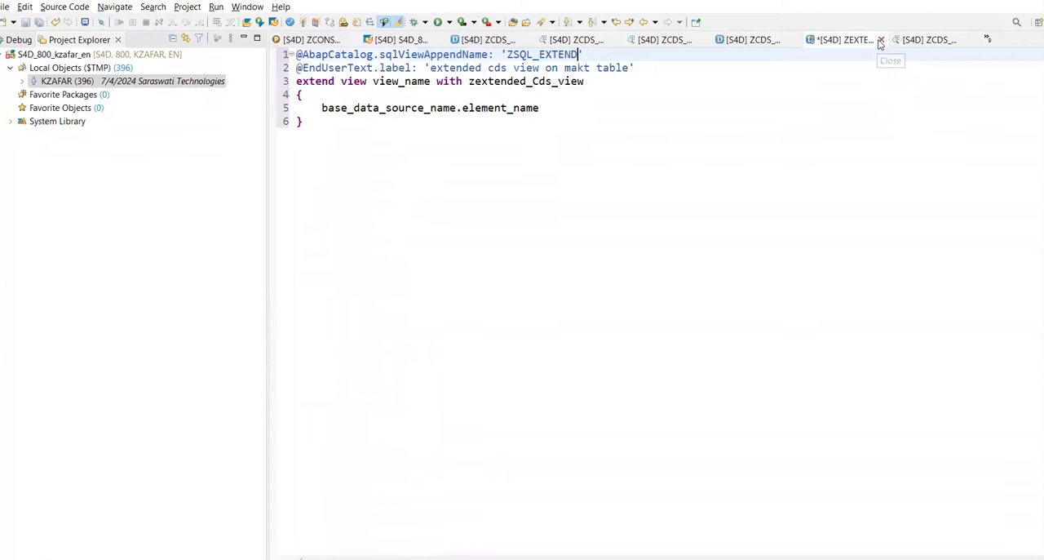
pyautogui.click(927, 39)
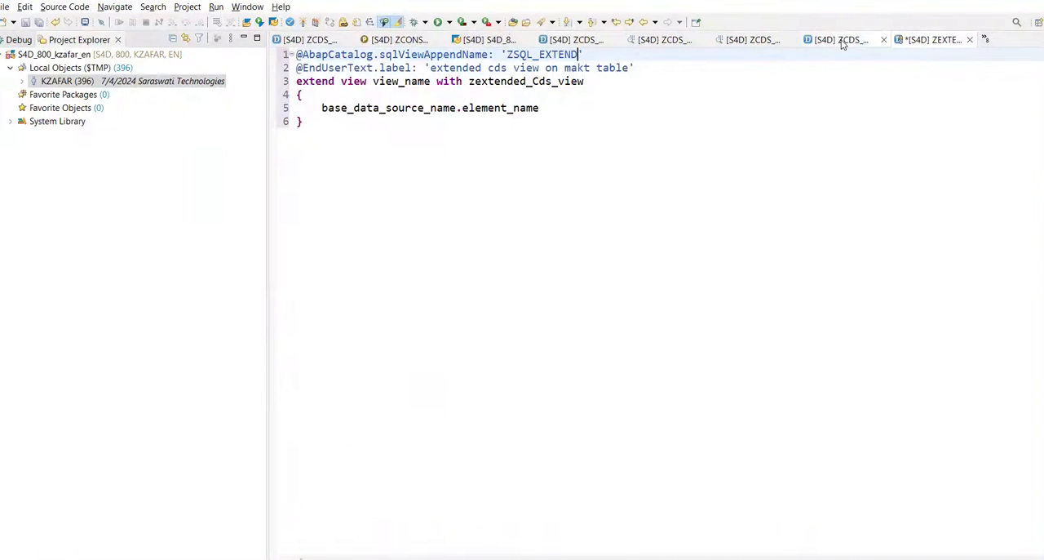
pyautogui.click(835, 39)
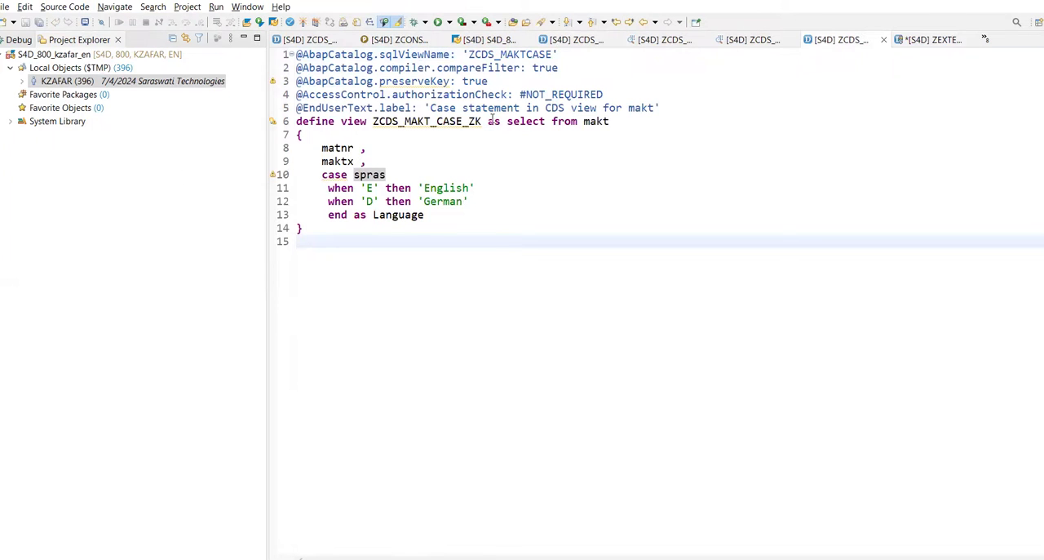
pyautogui.doubleClick(425, 121)
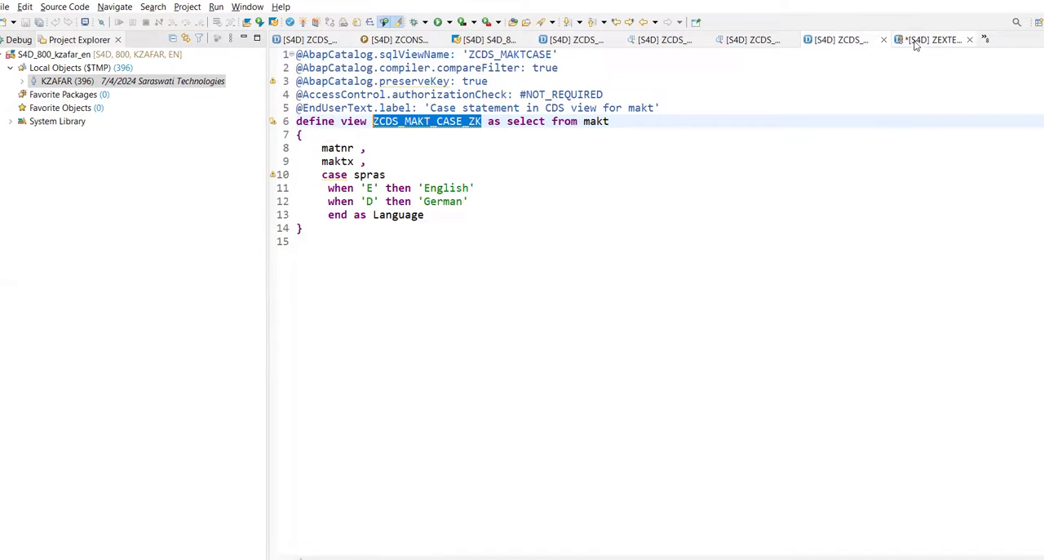
pyautogui.click(931, 39)
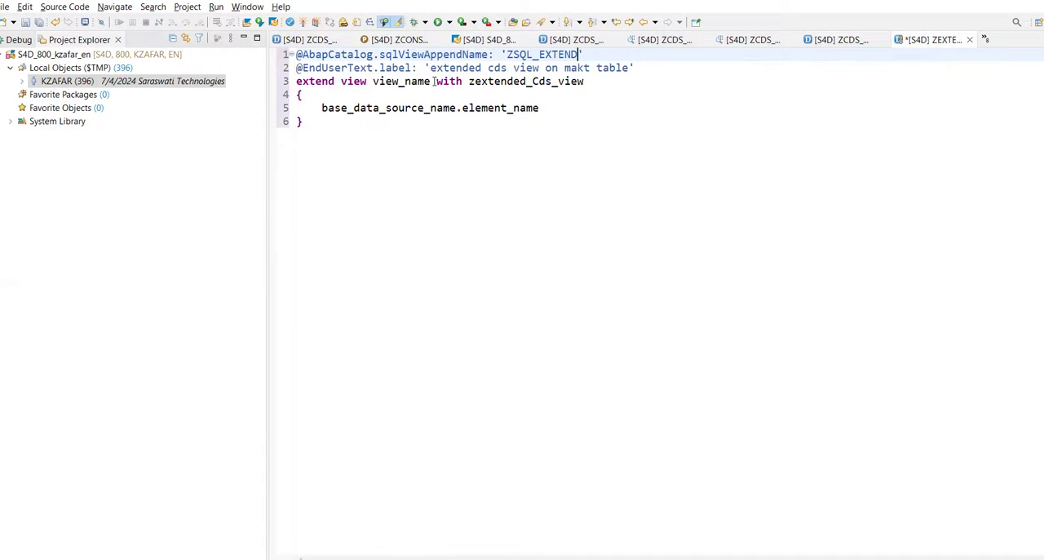
# Replace view_name with ZCDS_MAKT_CASE_ZK and clear the placeholder element for makt.maktg.
pyautogui.doubleClick(402, 82)
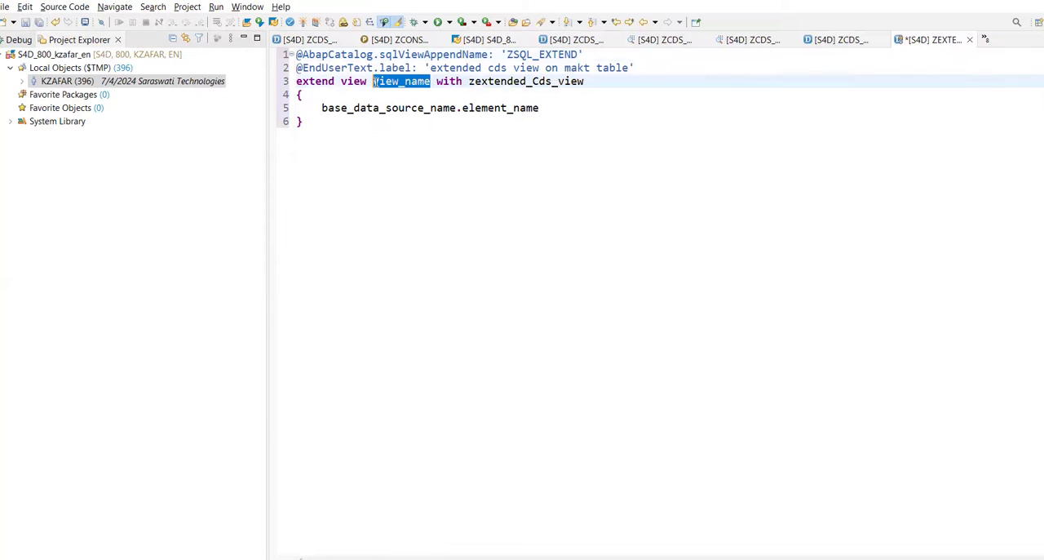
pyautogui.write('ZCDS_MAKT_CASE_ZK')
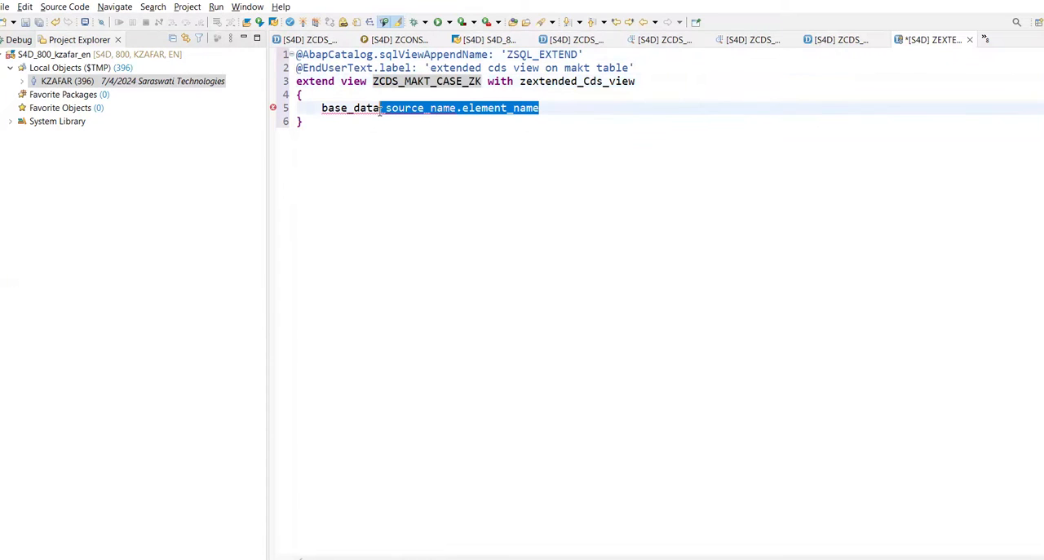
pyautogui.press('Delete')
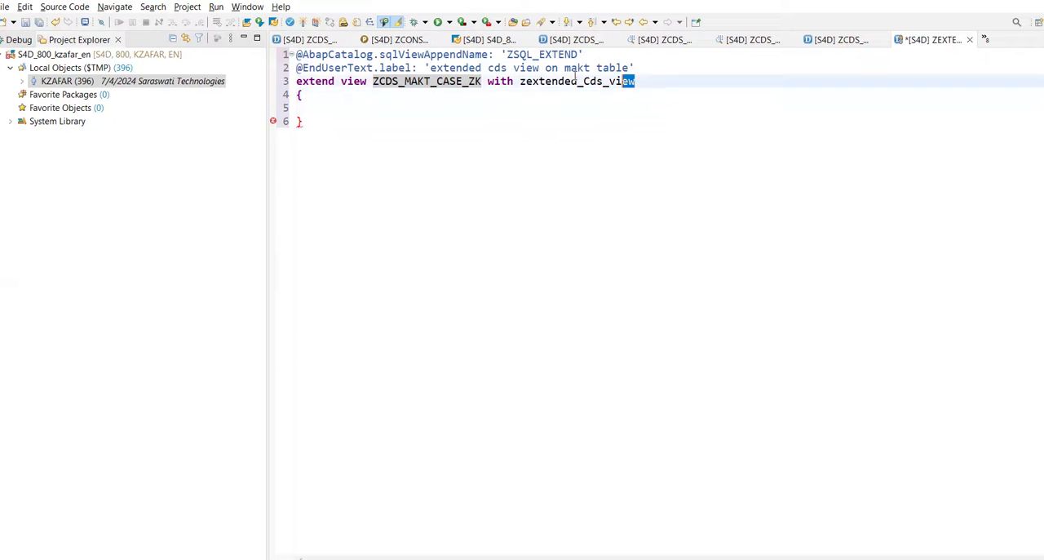
pyautogui.doubleClick(578, 82)
pyautogui.write('makt.maktg')
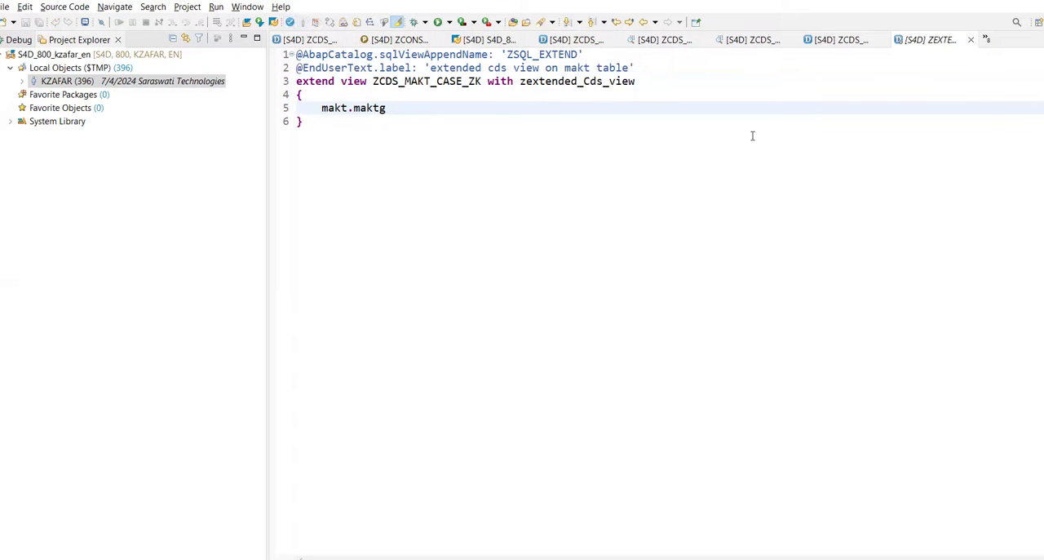
# Run ZCDS_MAKT_CASE_ZK as ABAP Application to preview data with the maktg column, then return to the extension.
pyautogui.rightClick(392, 108)
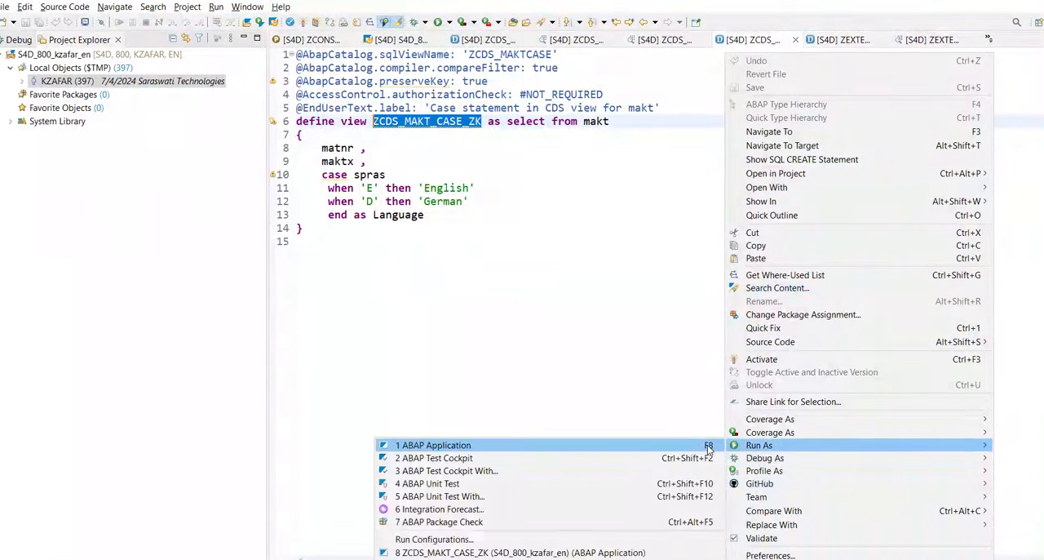
pyautogui.click(434, 444)
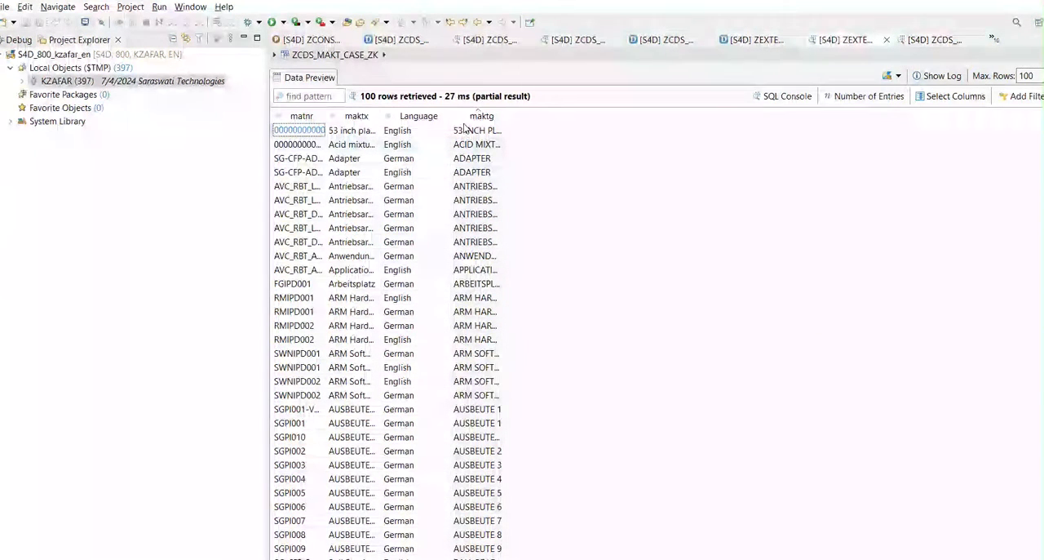
pyautogui.click(754, 39)
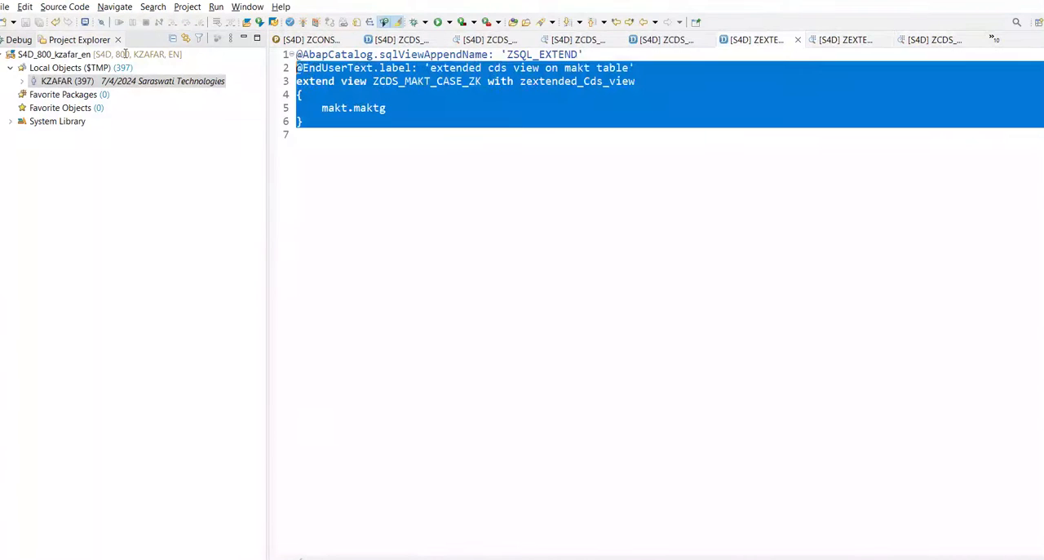
pyautogui.click(453, 225)
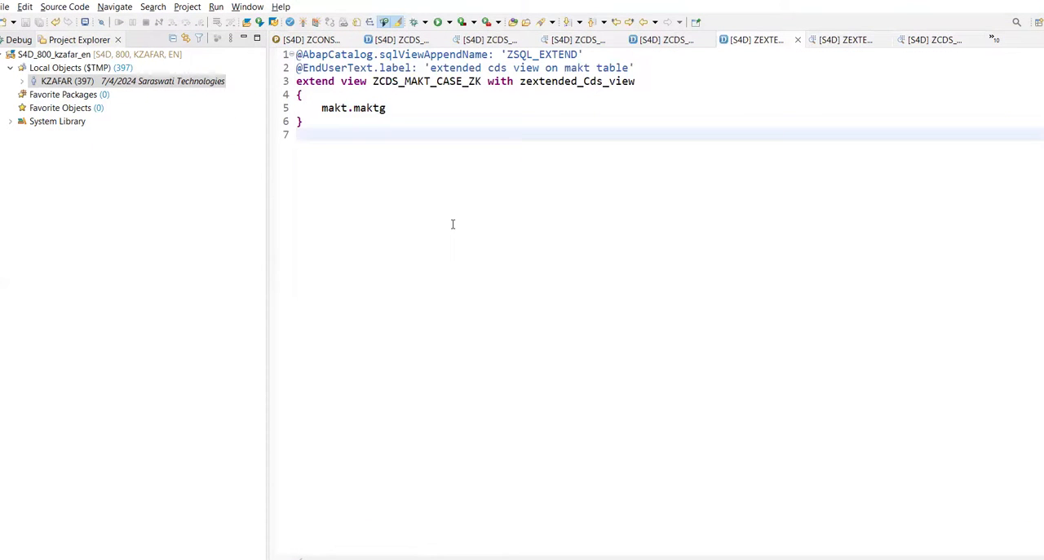
pyautogui.click(464, 140)
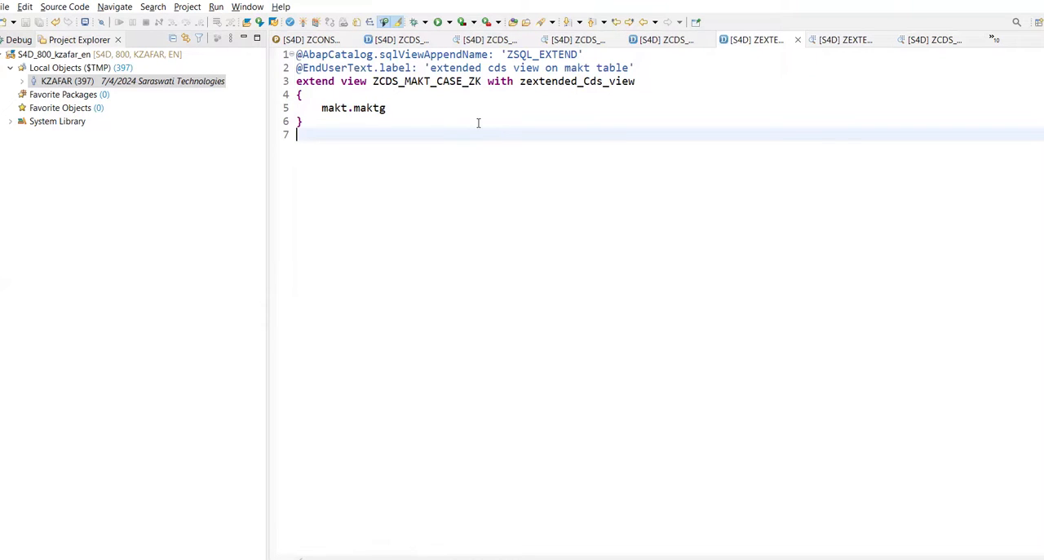
pyautogui.moveTo(362, 107)
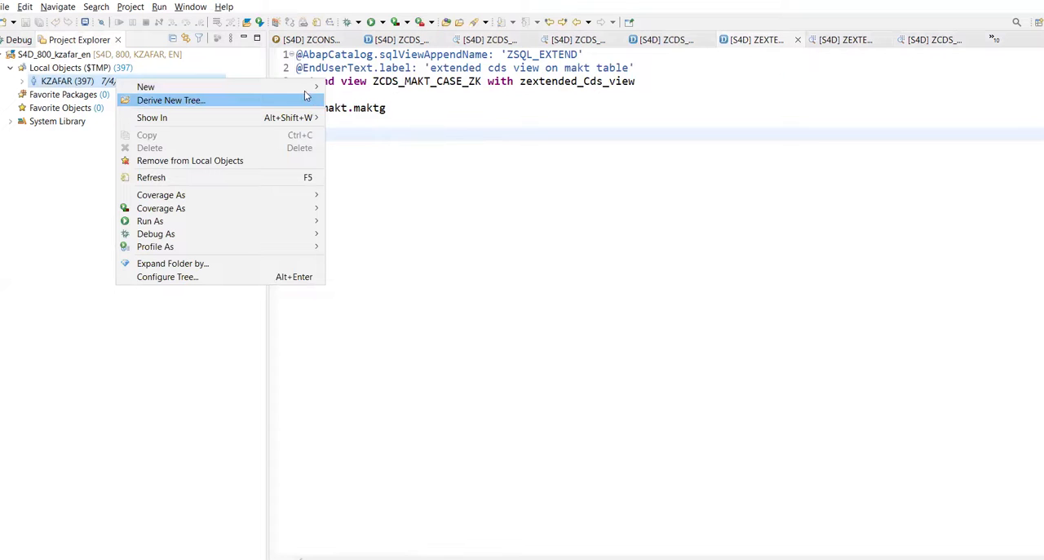
# Create local ABAP program ZCONSUME_EXTENDED described as Consume Extended CDS View.
pyautogui.click(145, 86)
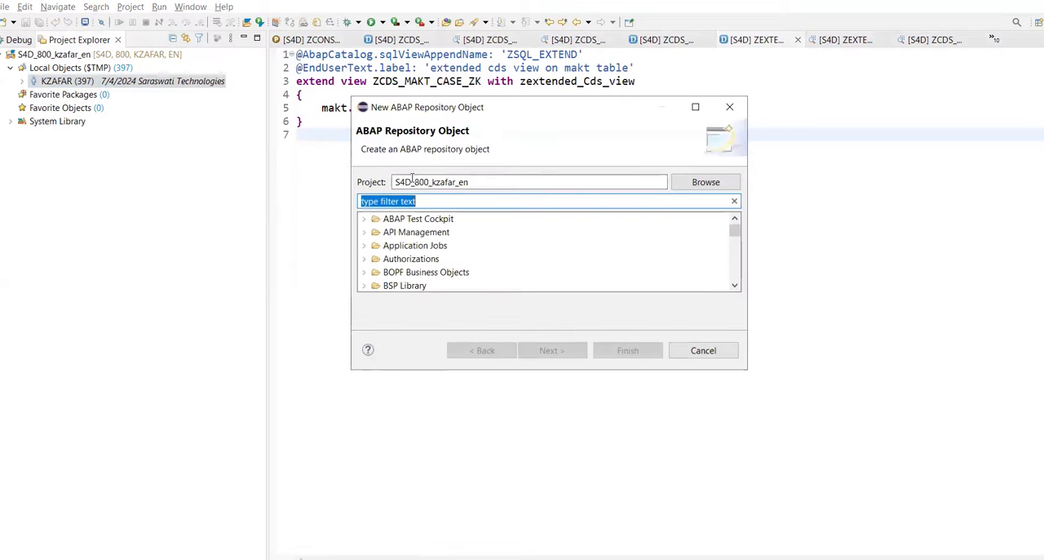
pyautogui.write('prog')
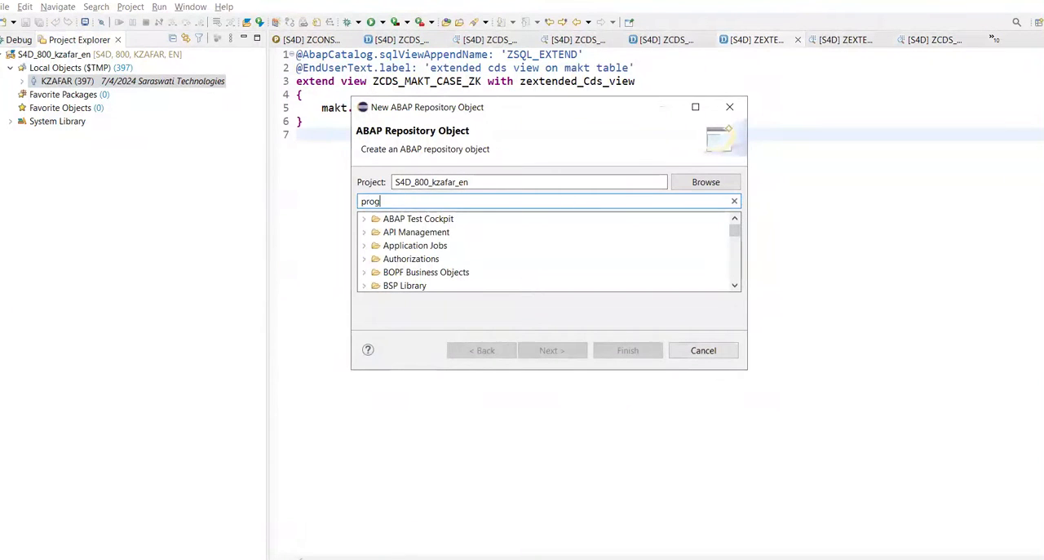
pyautogui.write('ram')
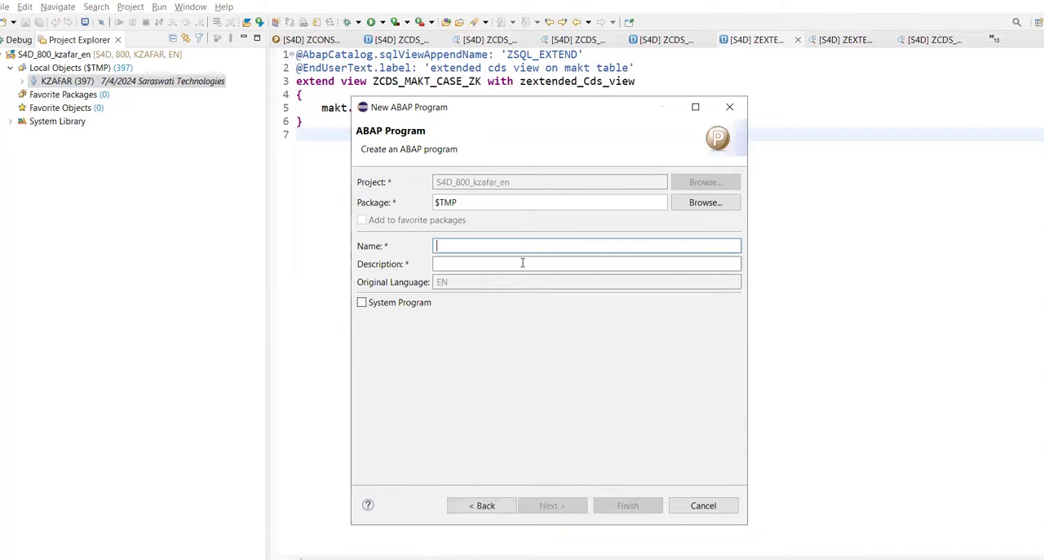
pyautogui.write('ZCO')
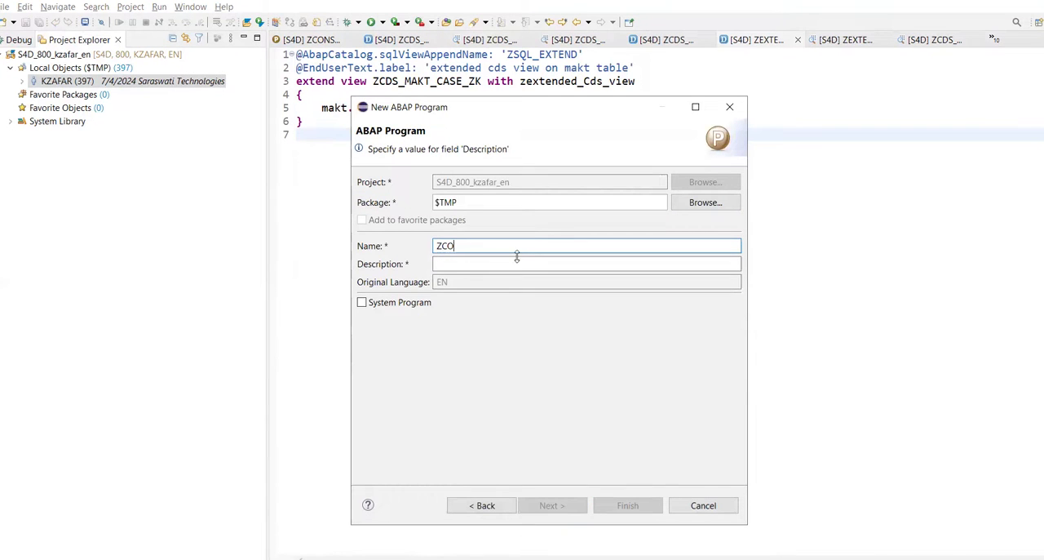
pyautogui.write('NSUME_EXTE')
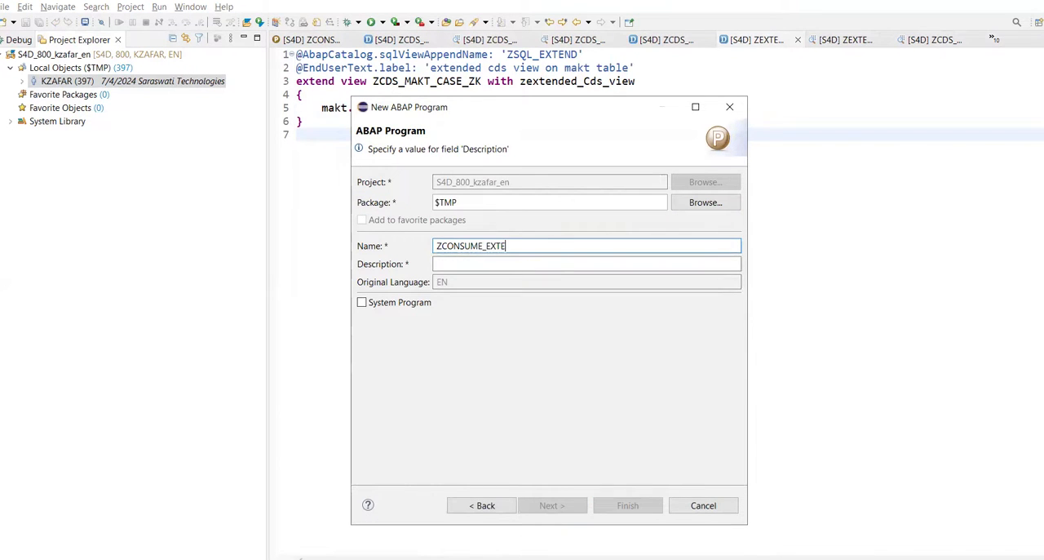
pyautogui.write('NDED')
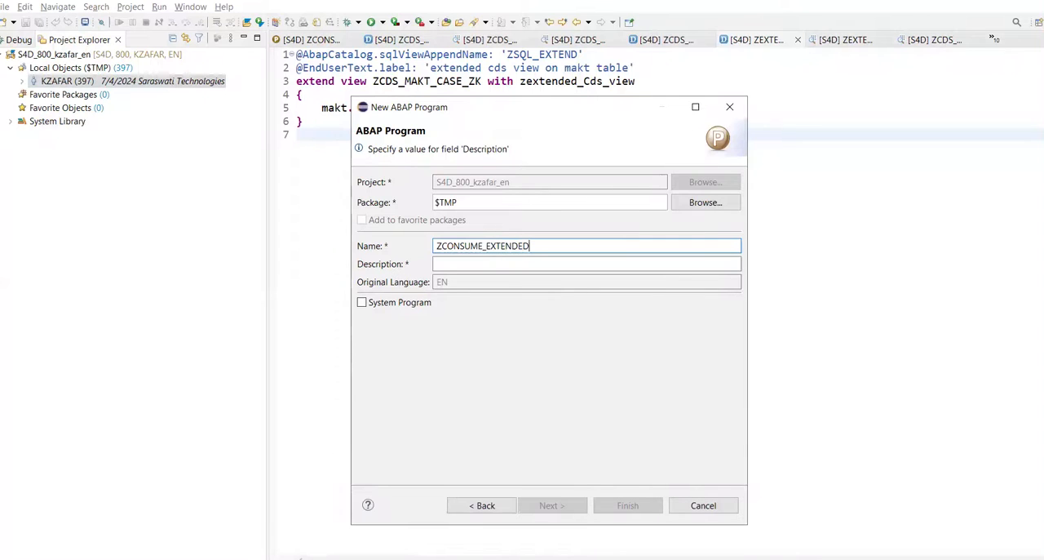
pyautogui.write('Consume')
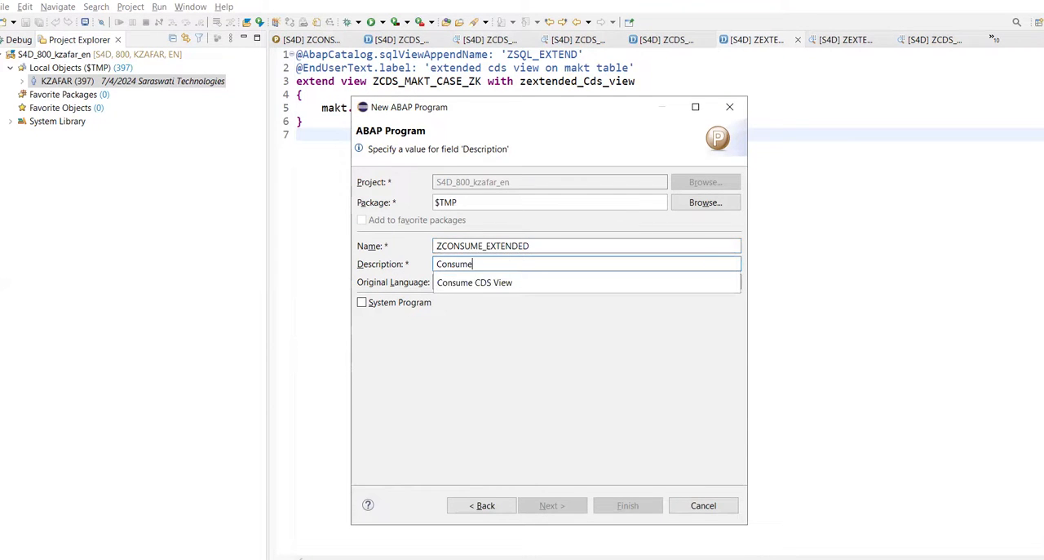
pyautogui.write('Extended C')
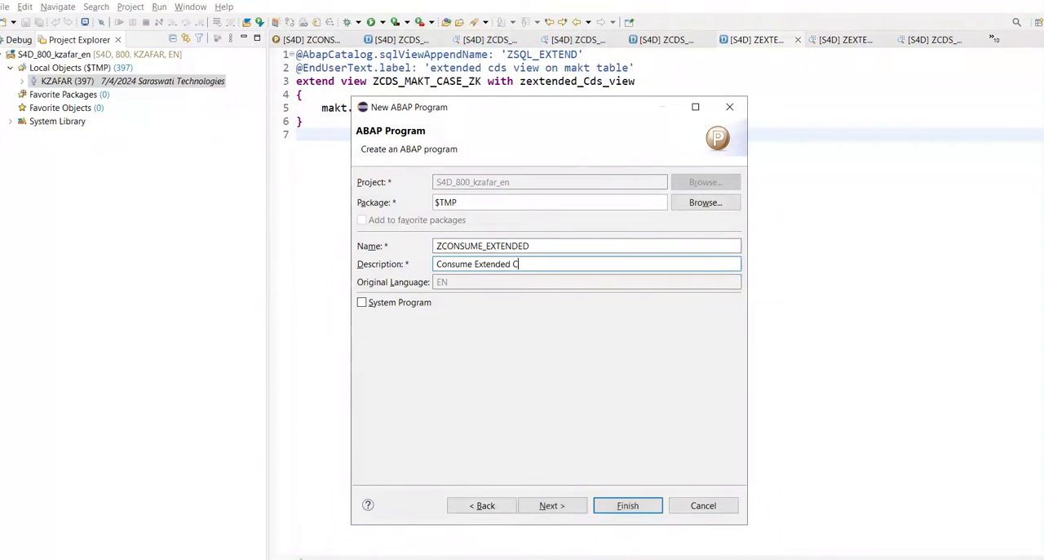
pyautogui.write('DS View')
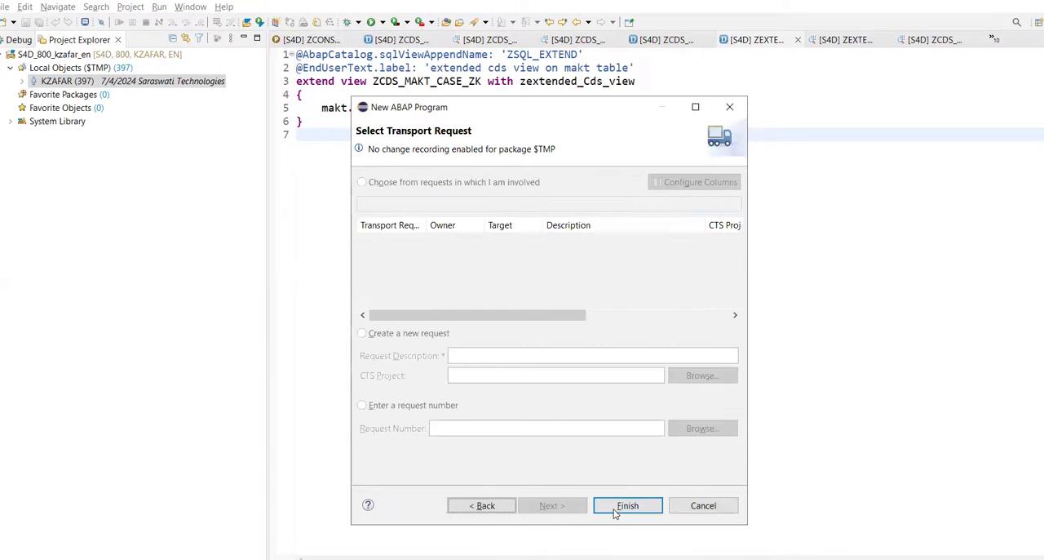
pyautogui.click(626, 505)
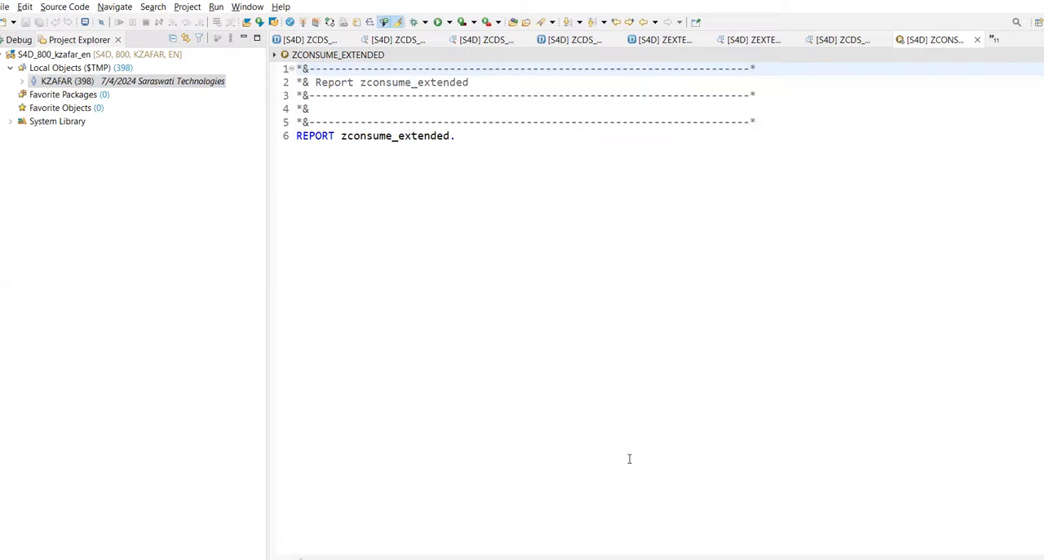
pyautogui.click(456, 136)
pyautogui.write('sele')
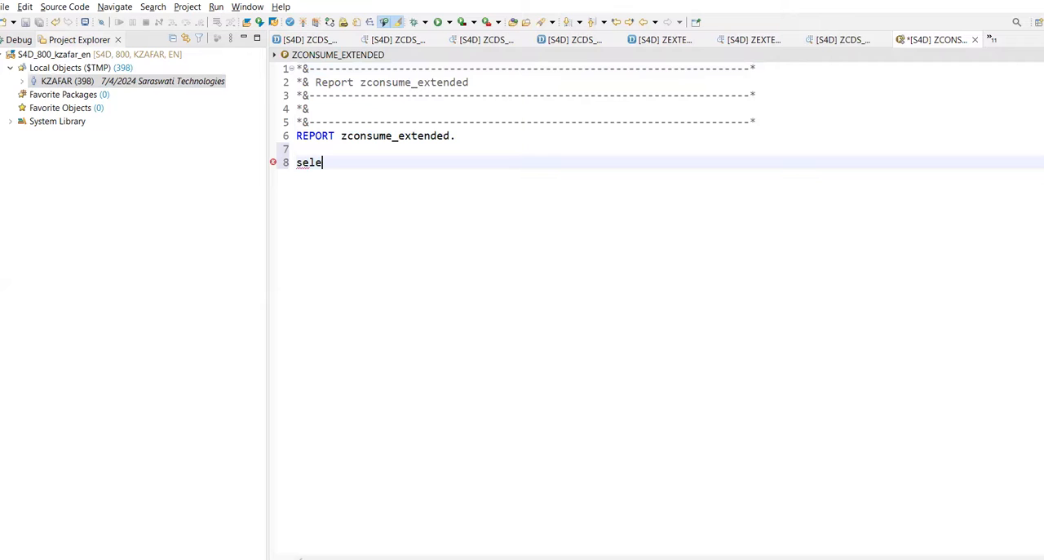
pyautogui.write('ct * fro')
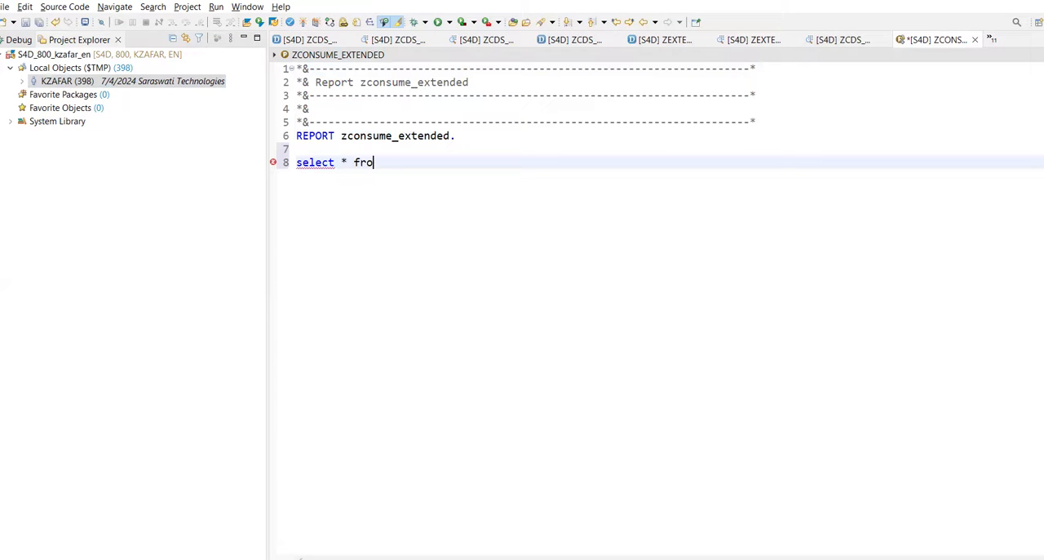
pyautogui.write('m')
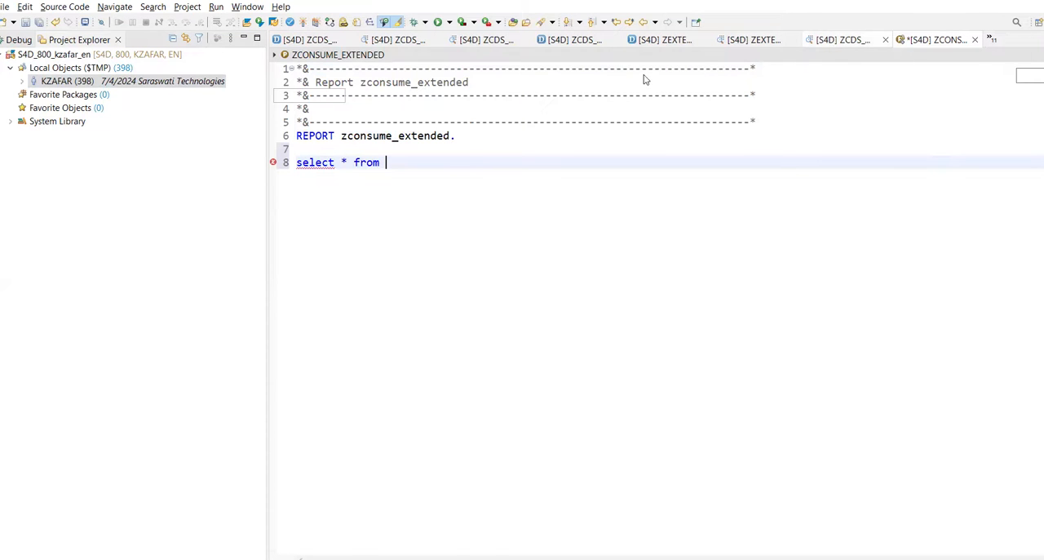
pyautogui.click(751, 39)
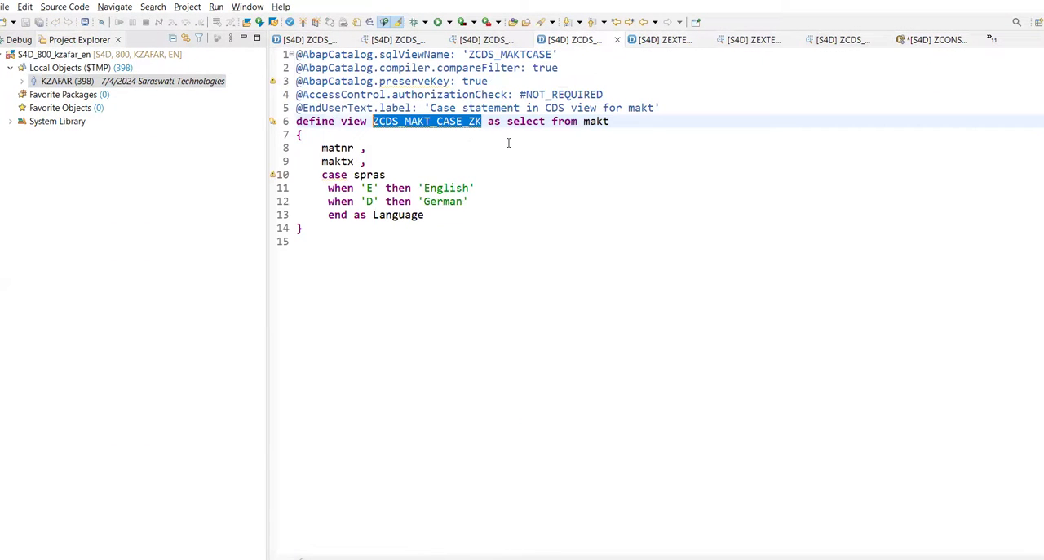
pyautogui.click(934, 39)
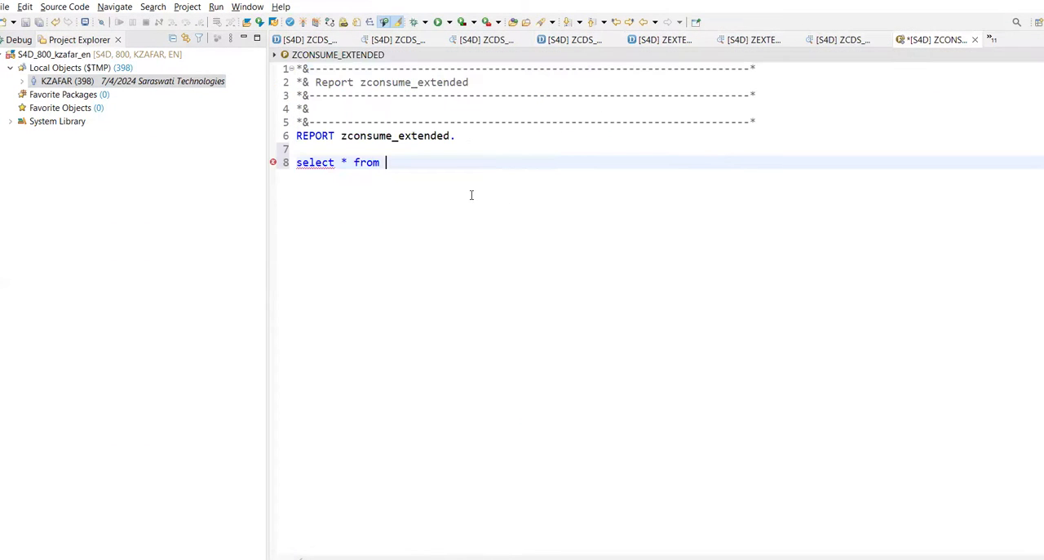
pyautogui.write('ZCDS_MAKT_CASE_ZK into')
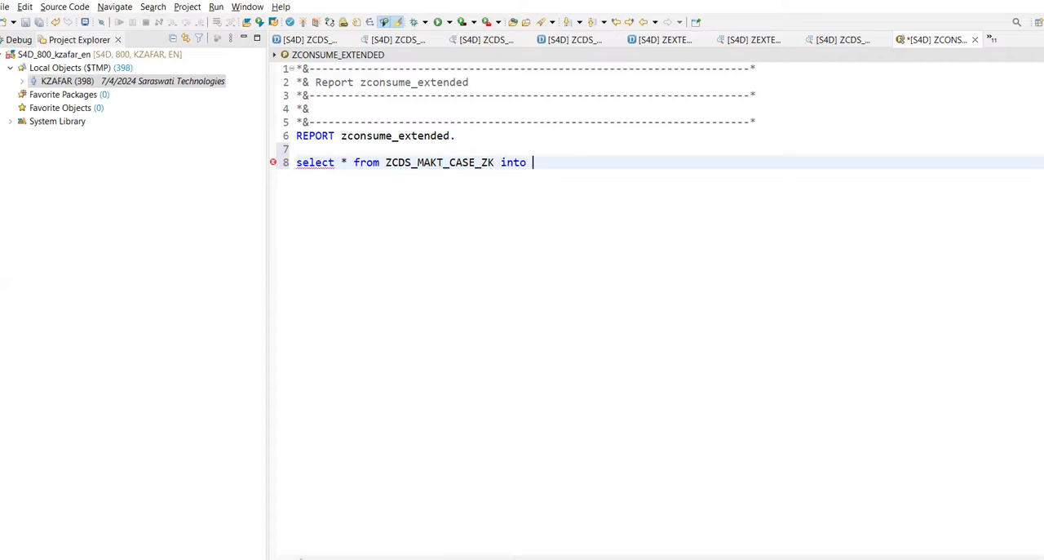
pyautogui.write('table @data(')
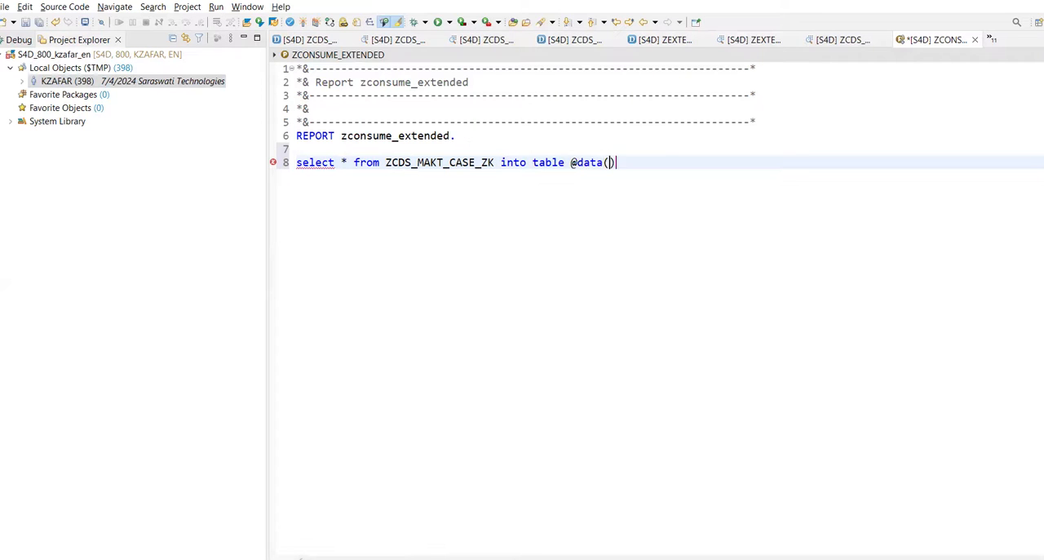
pyautogui.write('wt_m')
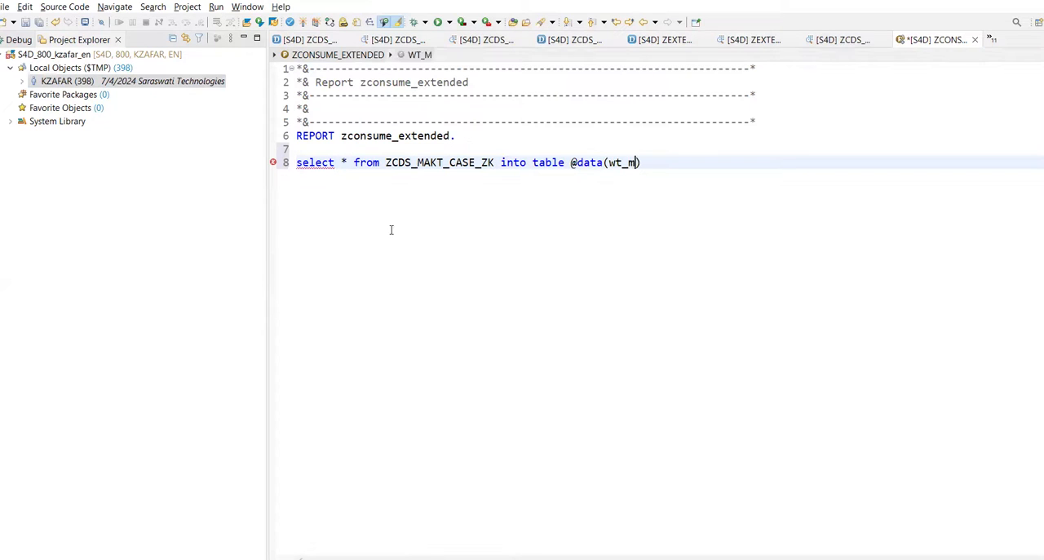
pyautogui.write('akt)')
pyautogui.write('s')
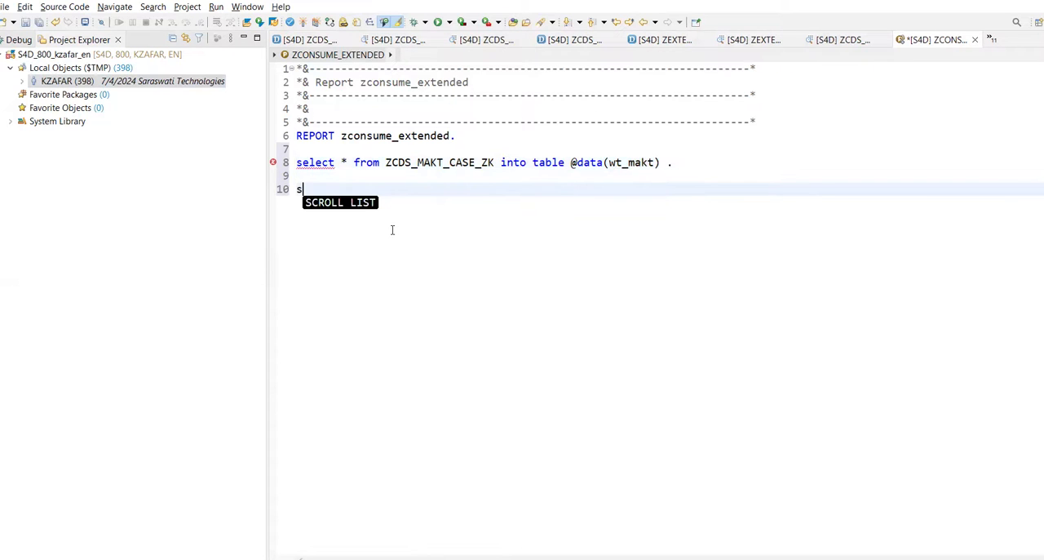
# Add the line cl_demo_output=>display( wt_makt ). to show the results.
pyautogui.write('cl_dep')
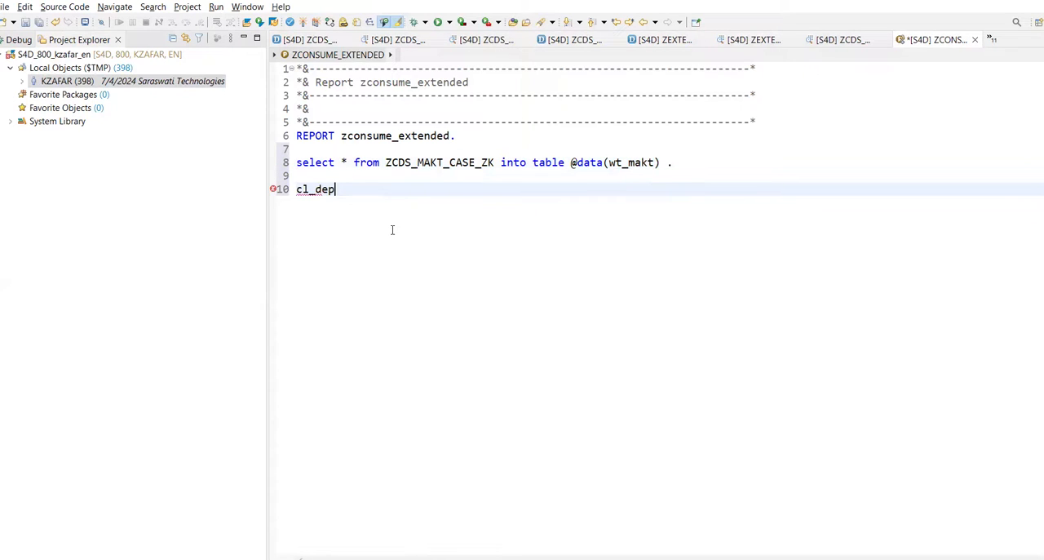
pyautogui.write('mo')
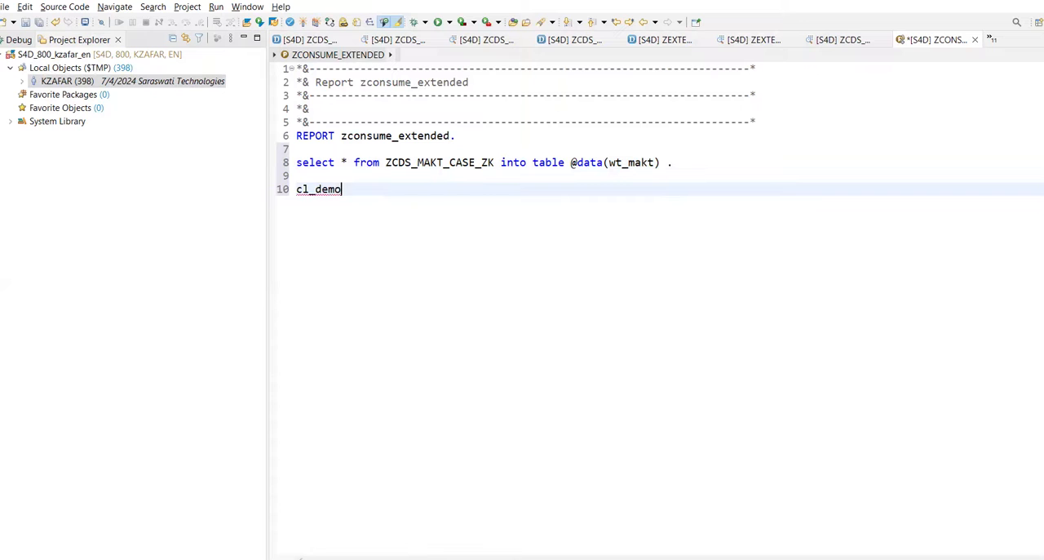
pyautogui.write('_oup')
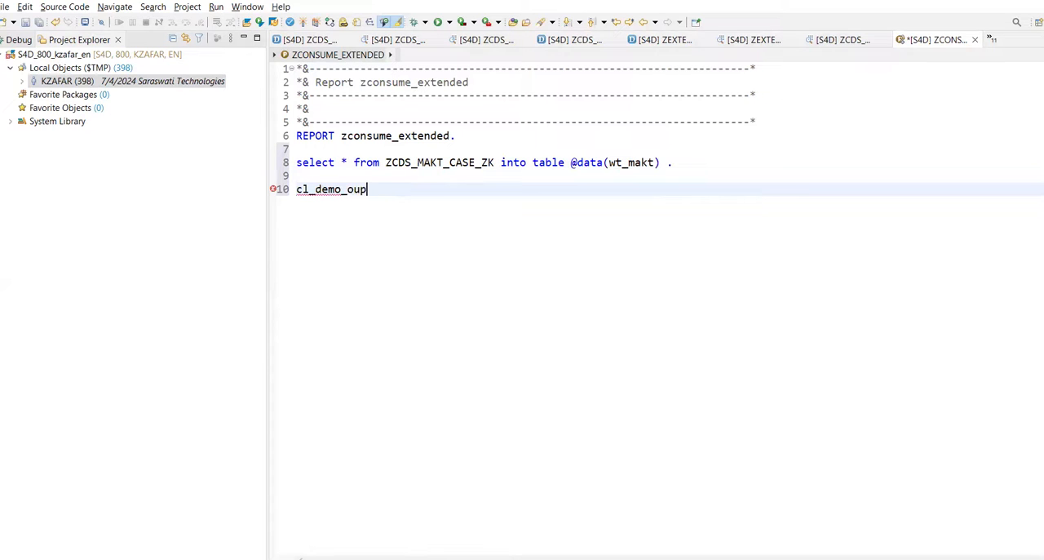
pyautogui.write('put=>')
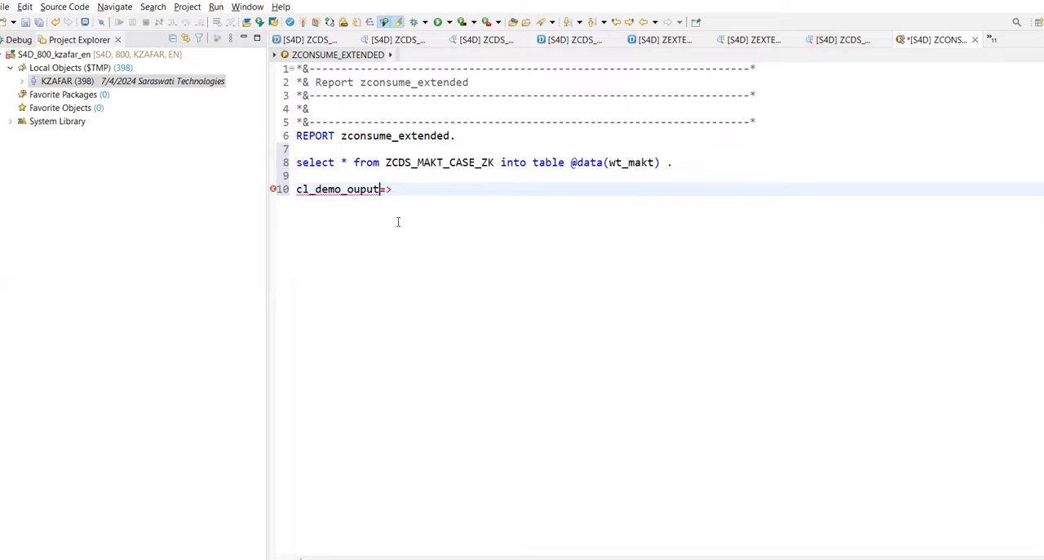
pyautogui.write('y')
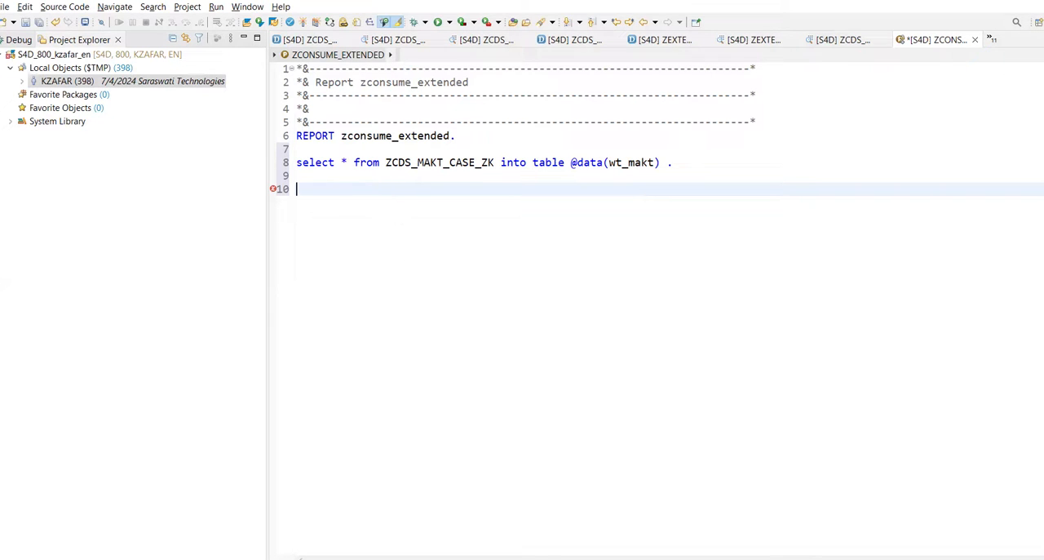
pyautogui.write('cl+')
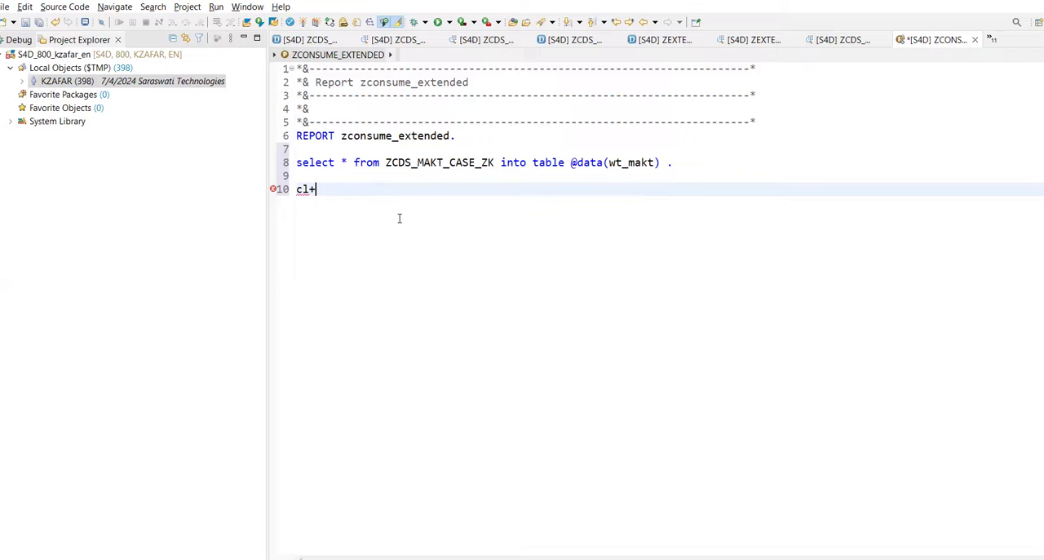
pyautogui.write('_demo_o')
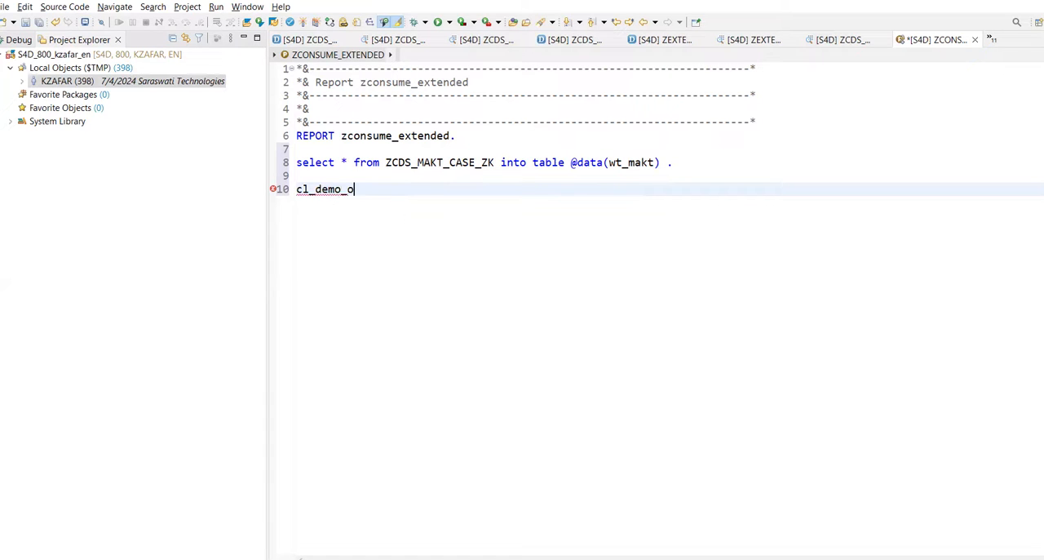
pyautogui.write('utput=')
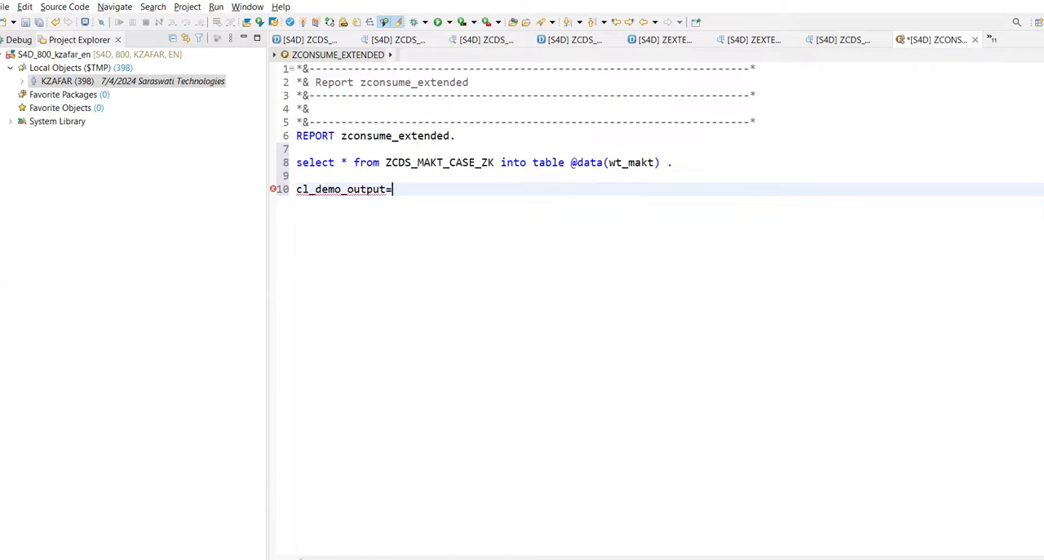
pyautogui.write('>')
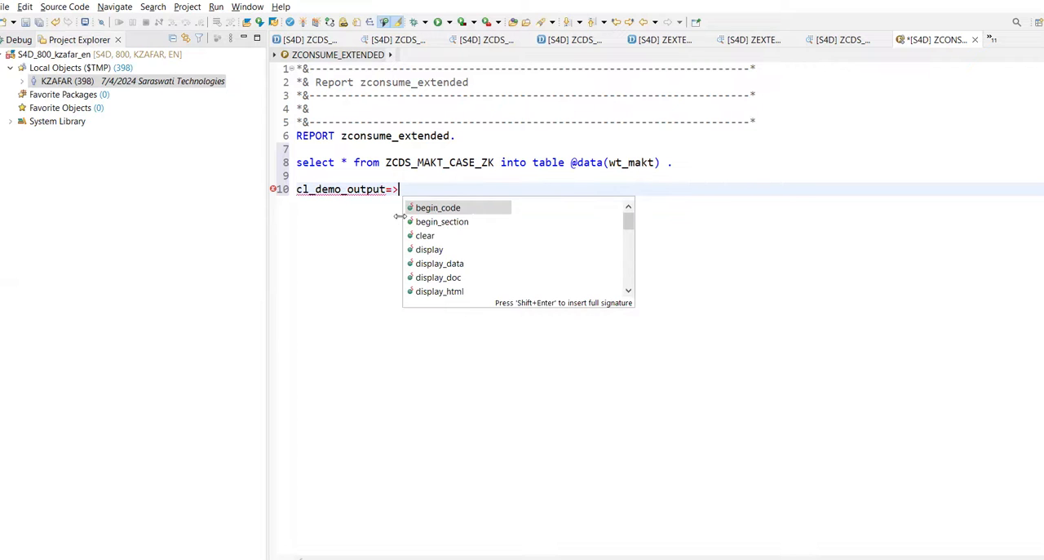
pyautogui.write('display(')
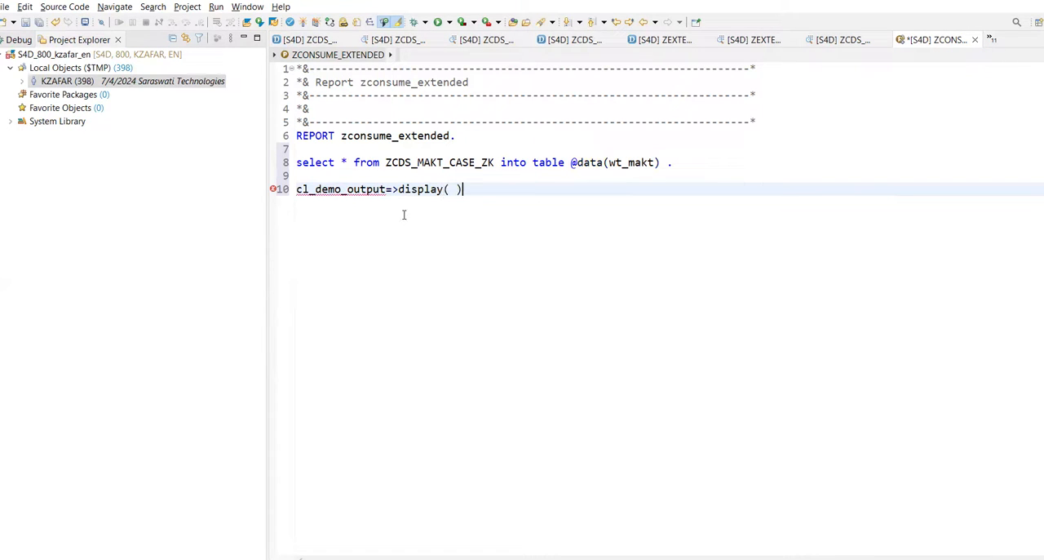
pyautogui.write('wh')
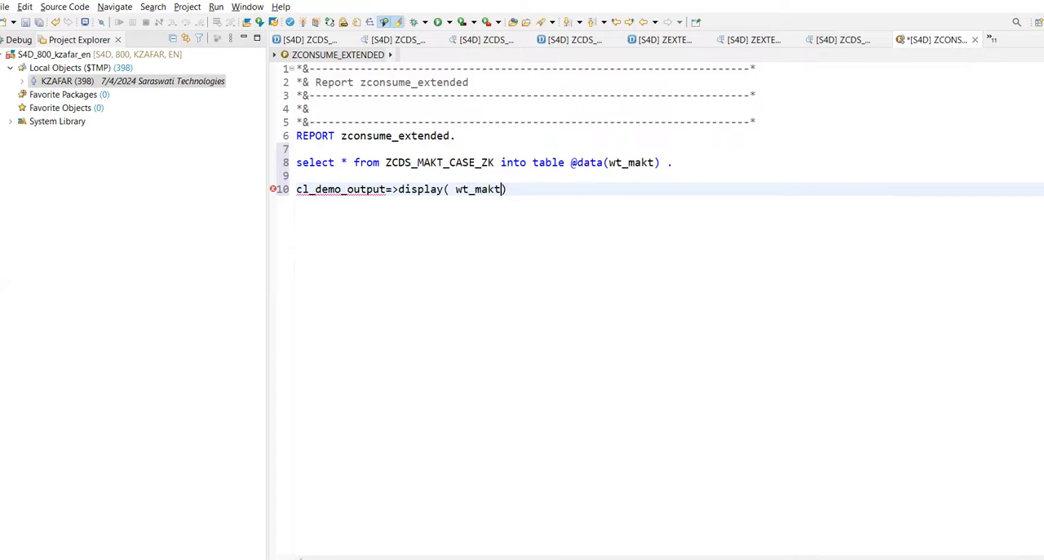
pyautogui.write('" ) "')
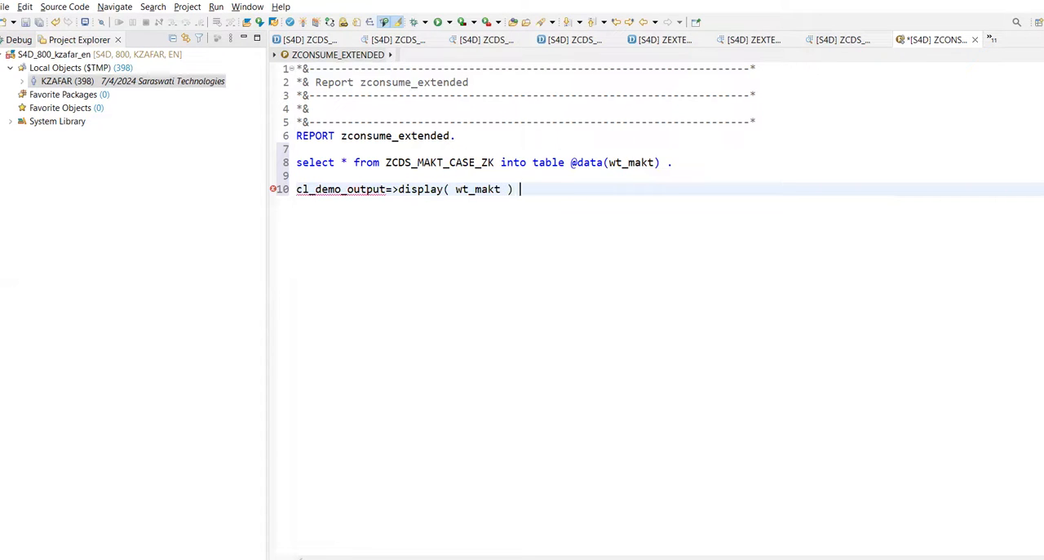
pyautogui.write('.')
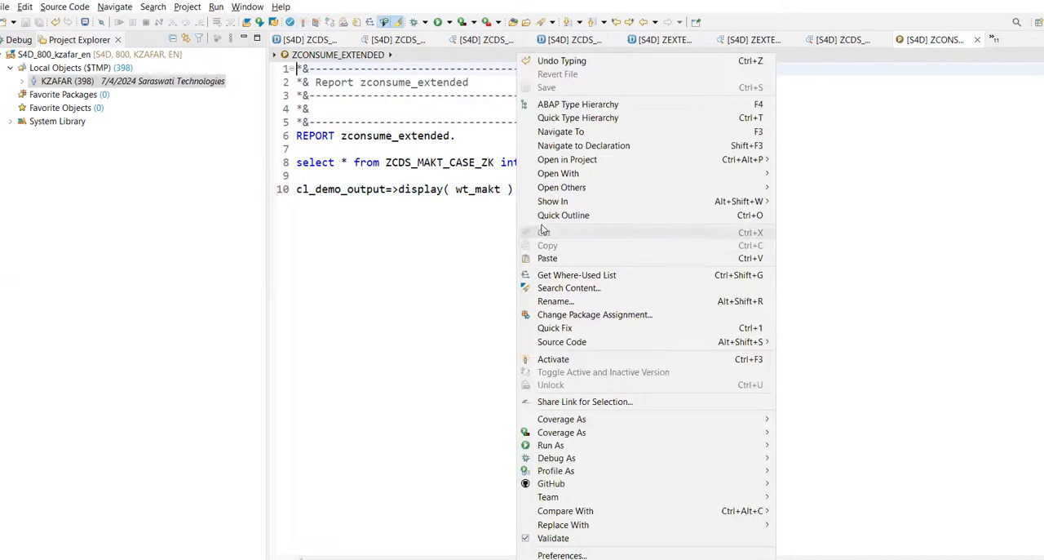
pyautogui.moveTo(556, 456)
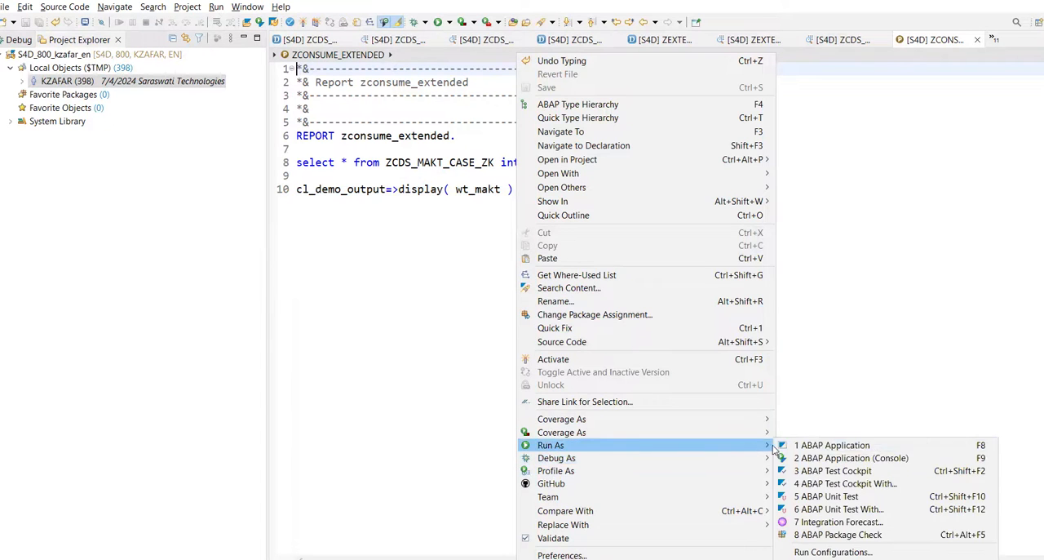
# Run ZCONSUME_EXTENDED as an ABAP application, review the WT_MAKT list with MAKTG, then close it.
pyautogui.click(832, 444)
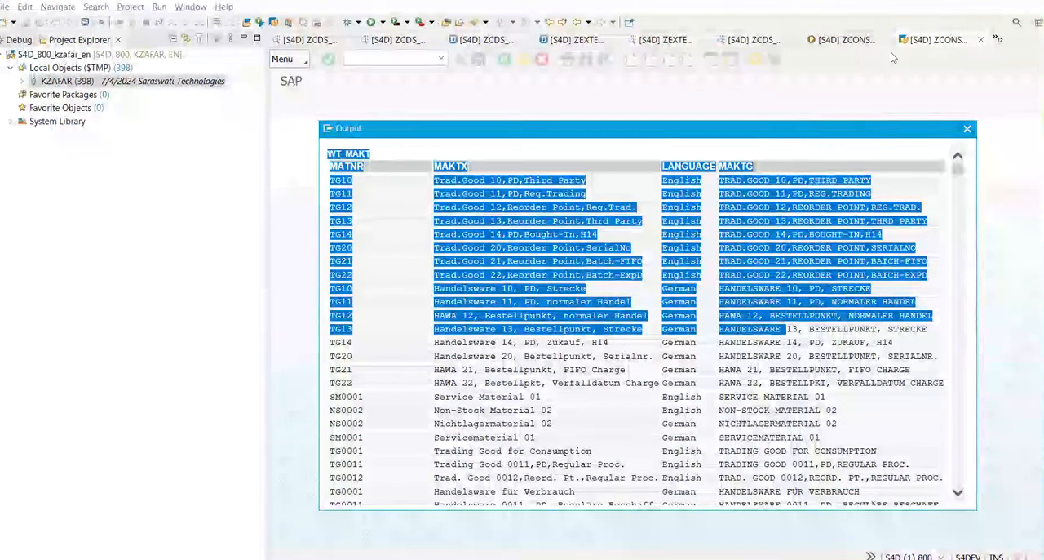
pyautogui.click(968, 127)
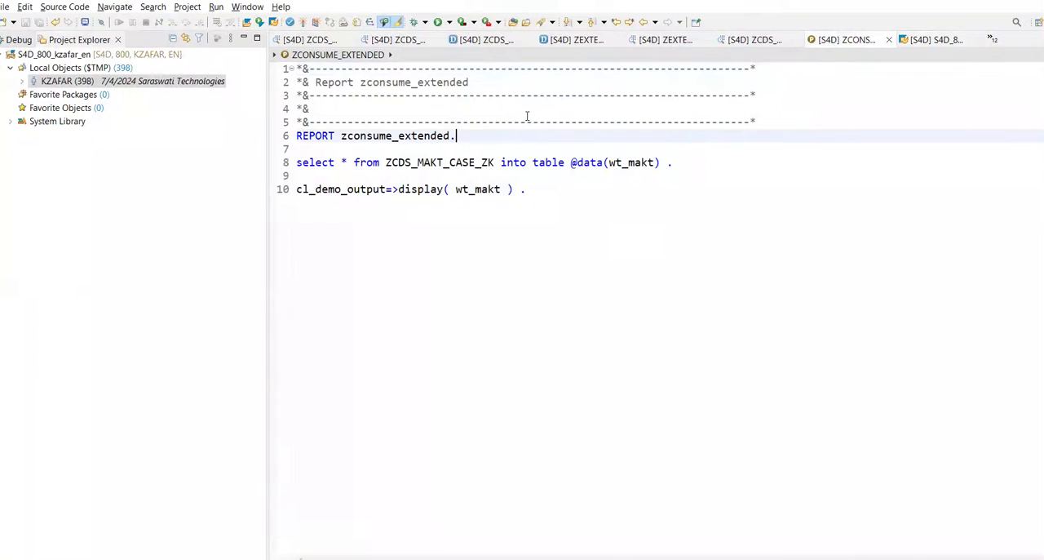